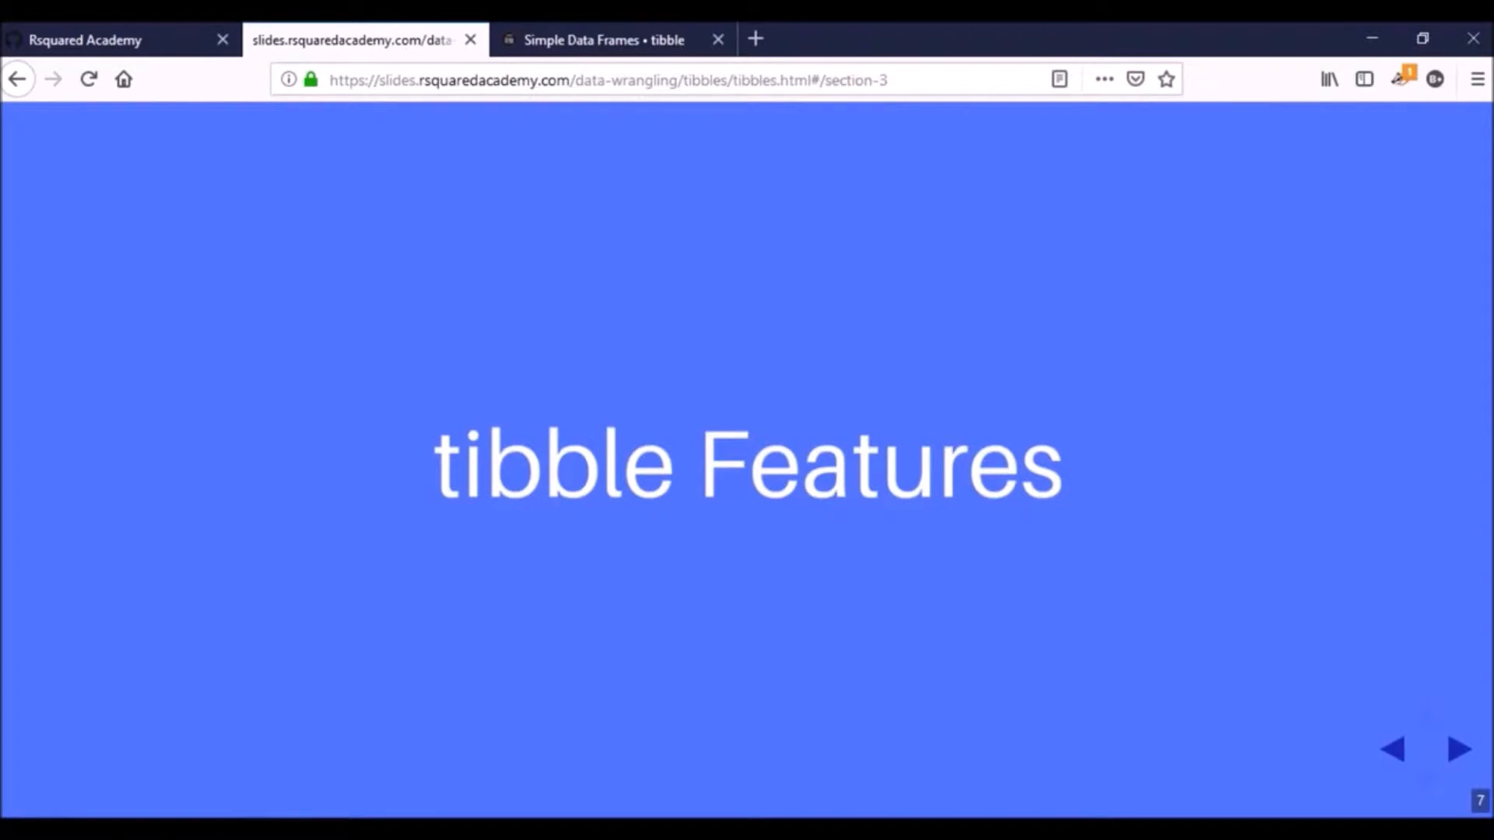
Advance the Firefox slides past 'tibble Features' to the four-feature bullet list.
left_click(1457, 748)
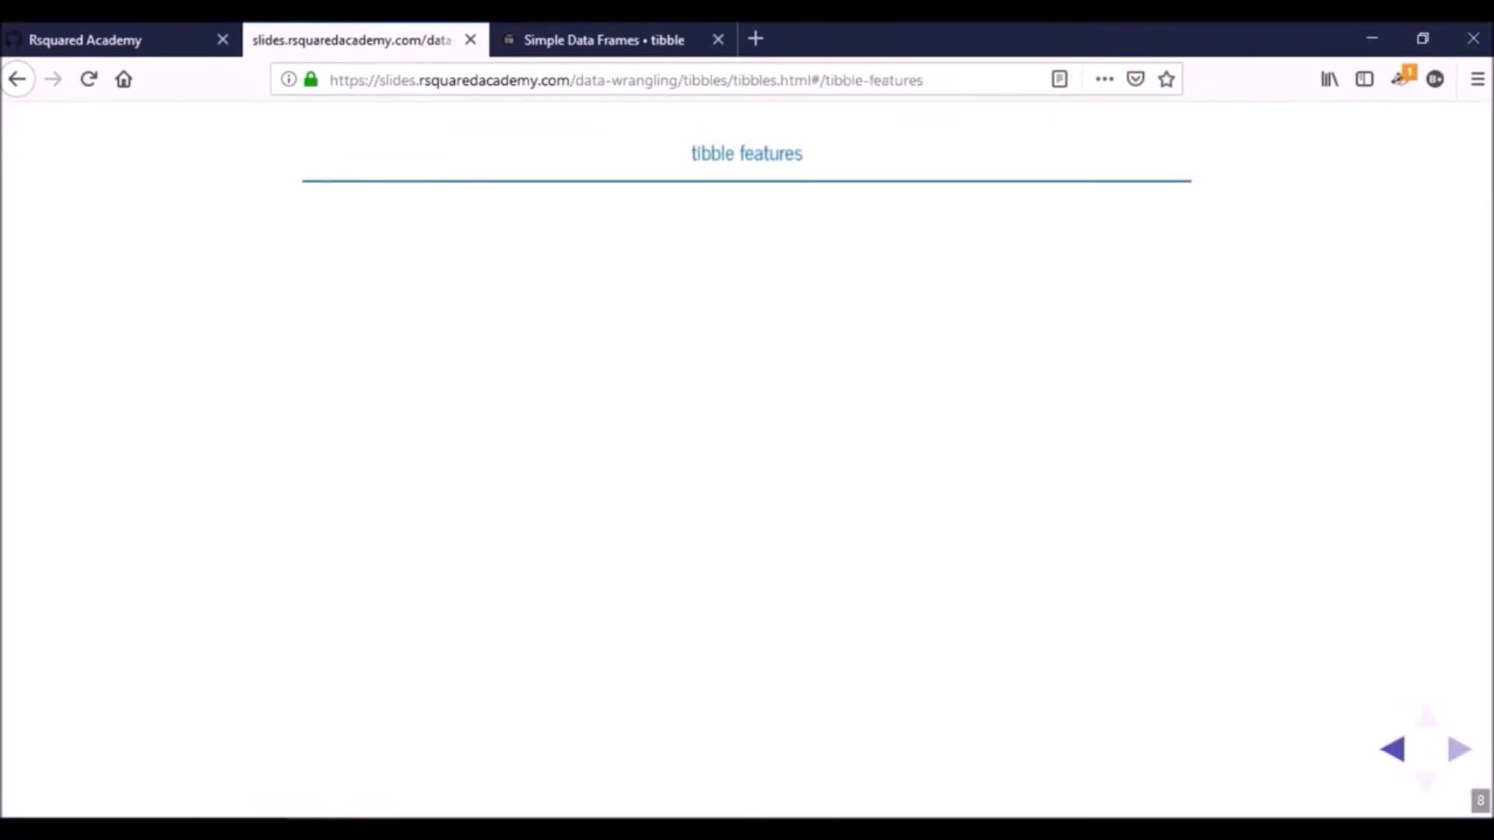
left_click(1459, 748)
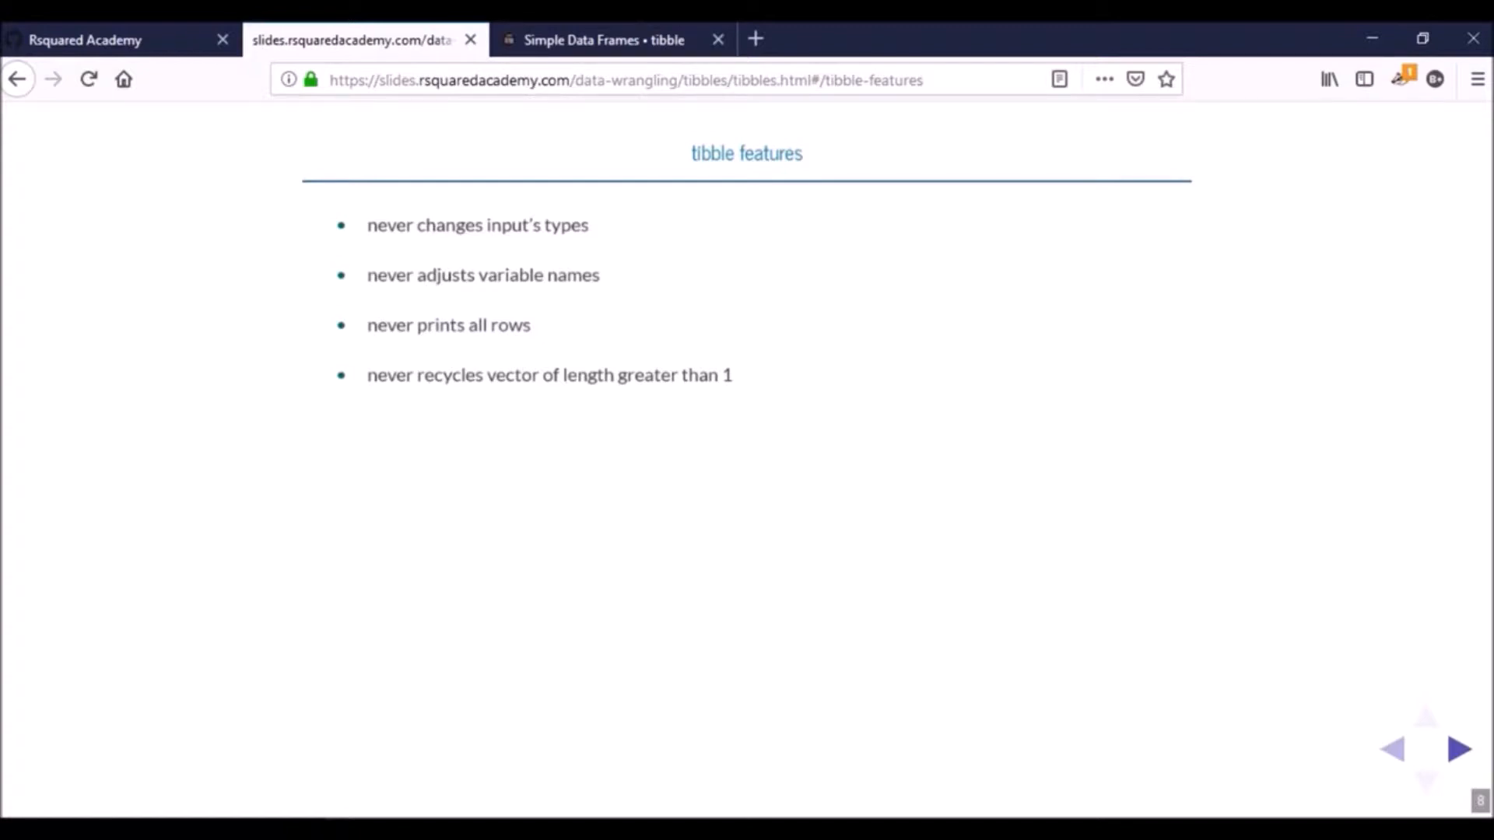
Advance to the data.frame str() slide and highlight that column x is a Factor.
left_click(1457, 749)
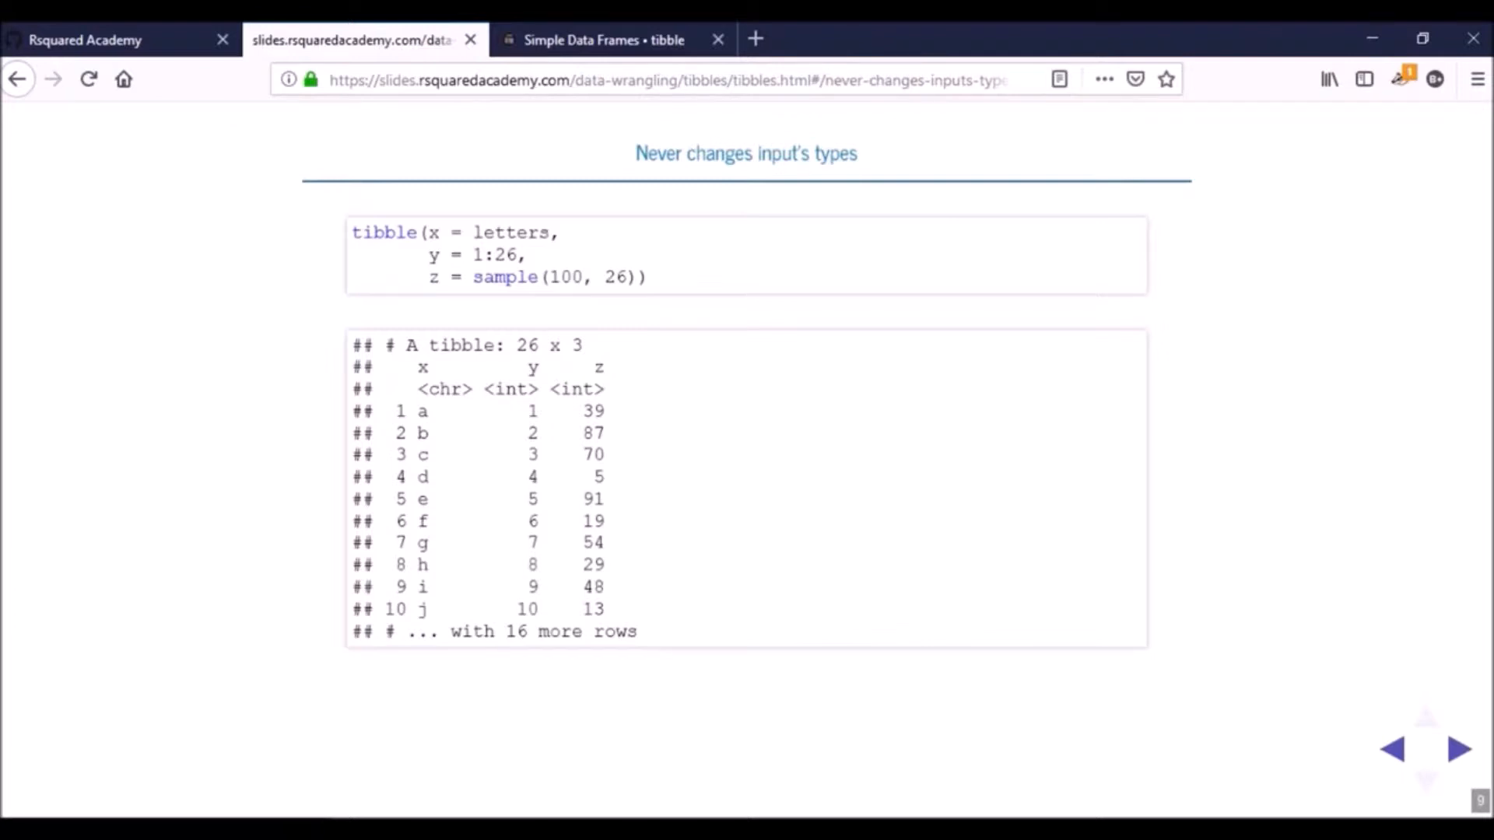
left_click(1457, 748)
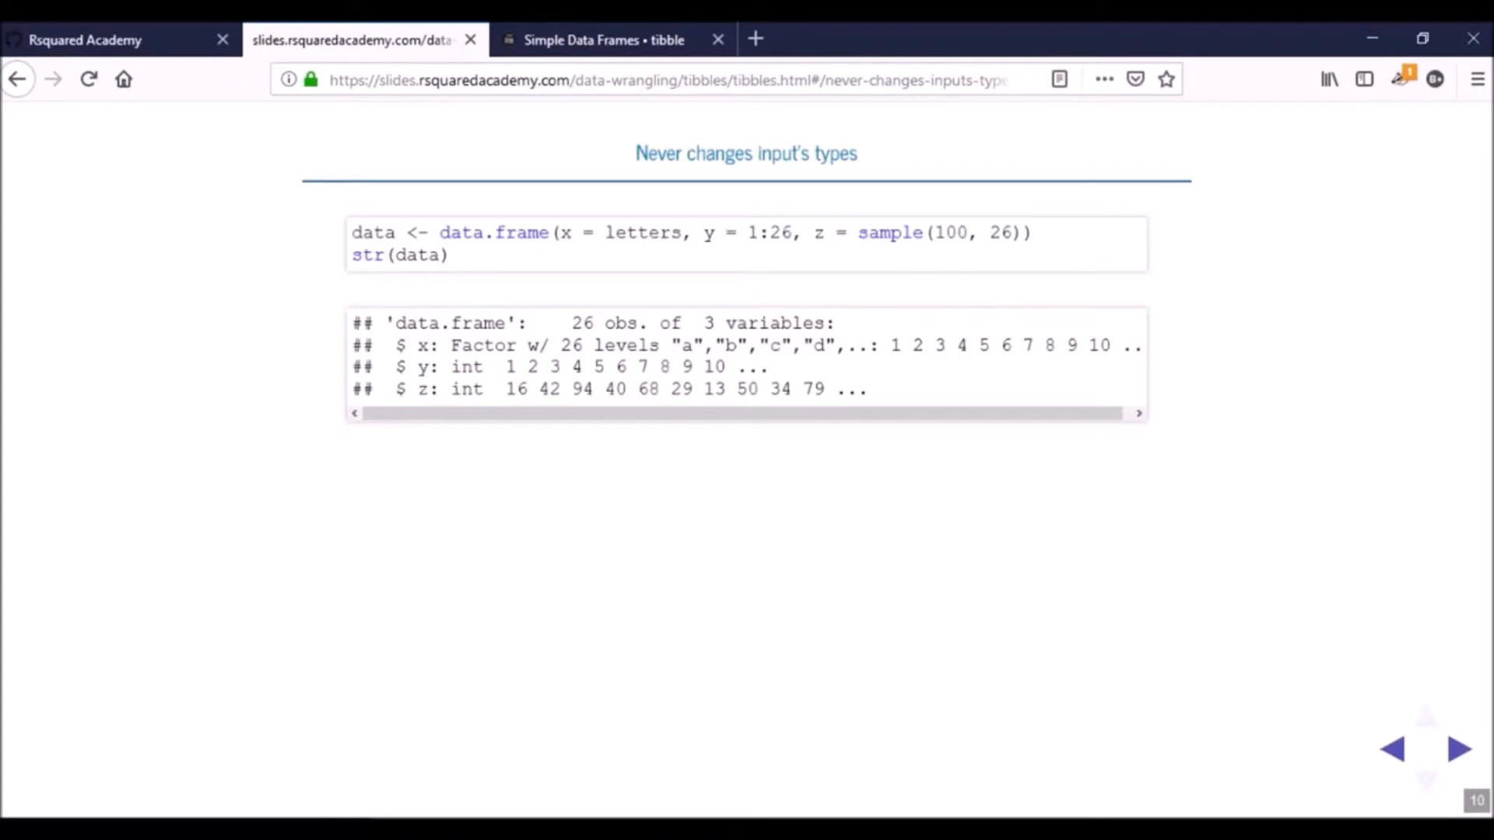
mouse_move(474, 345)
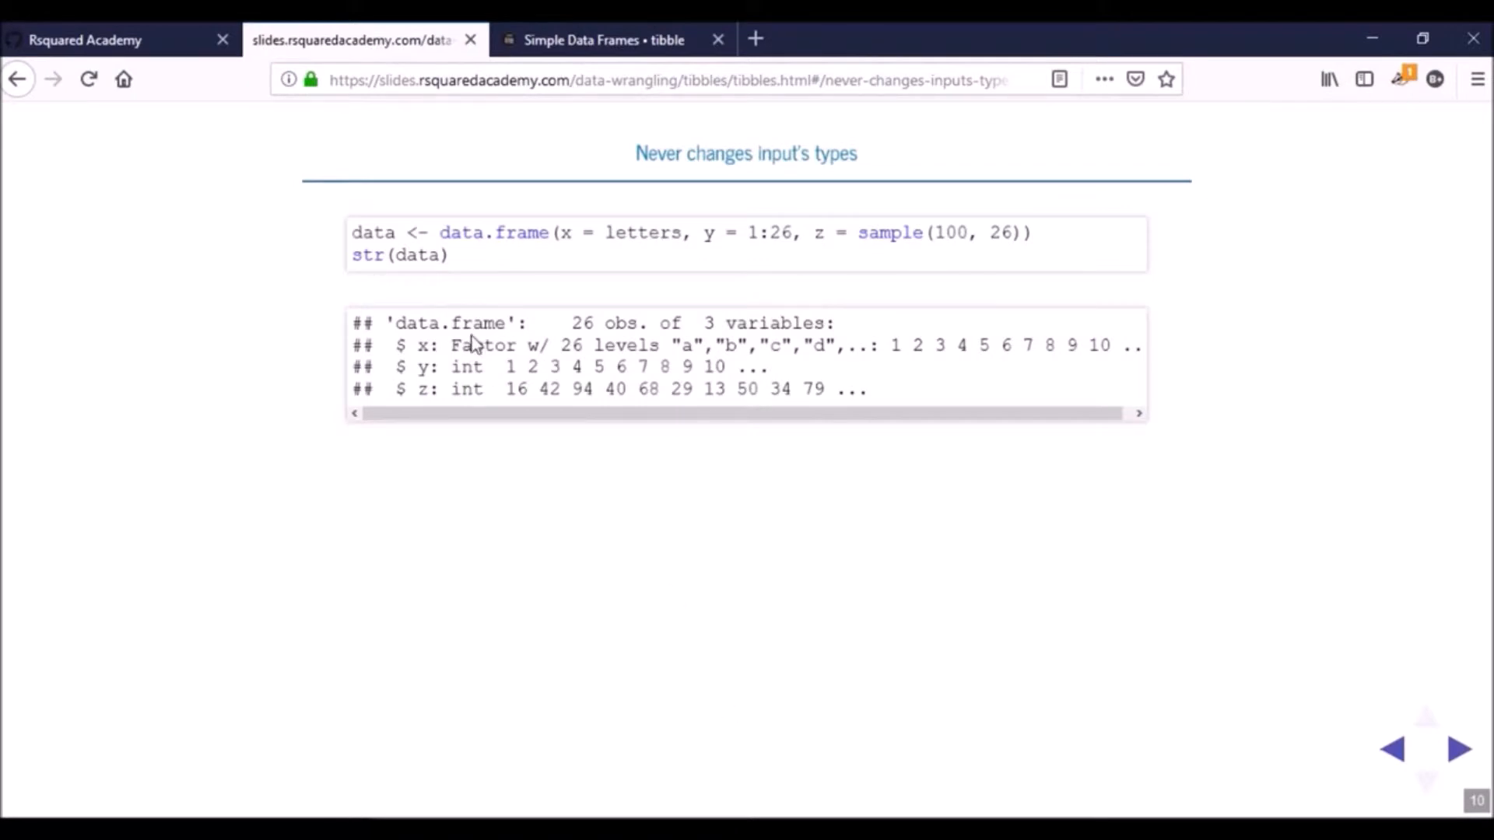
left_click_drag(352, 232, 593, 232)
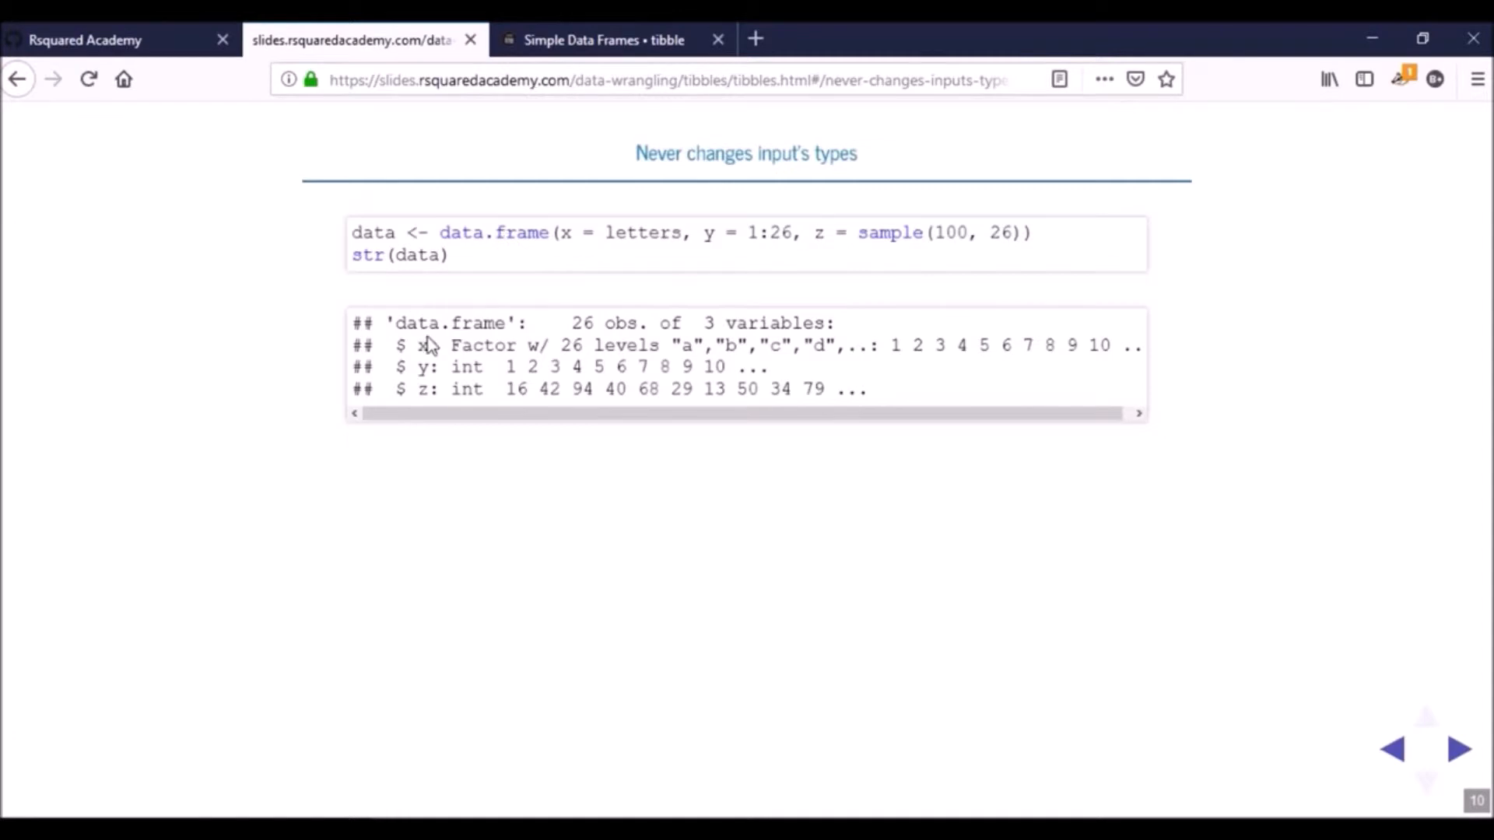
mouse_move(428, 348)
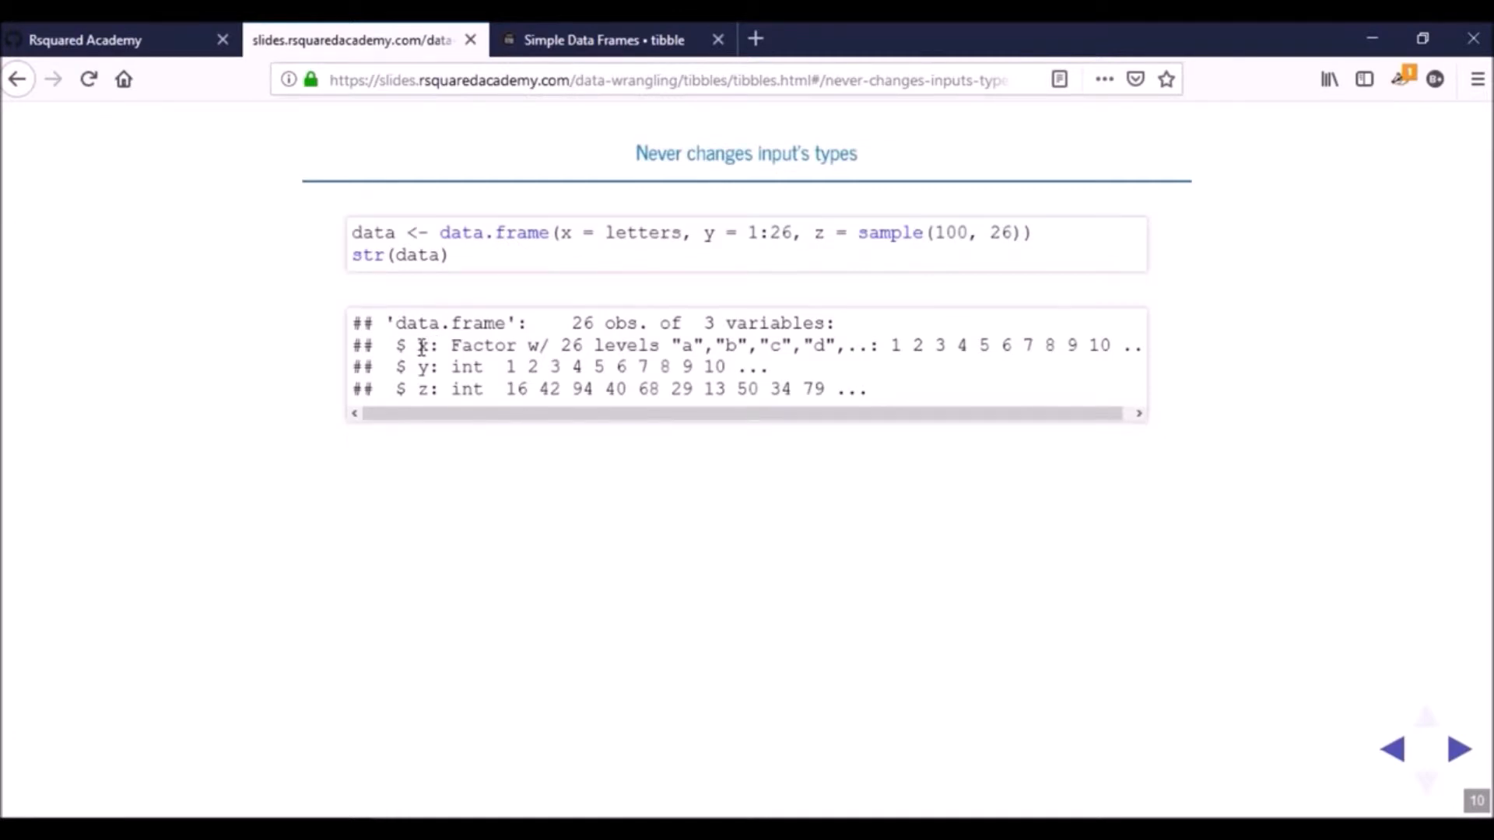
double_click(464, 345)
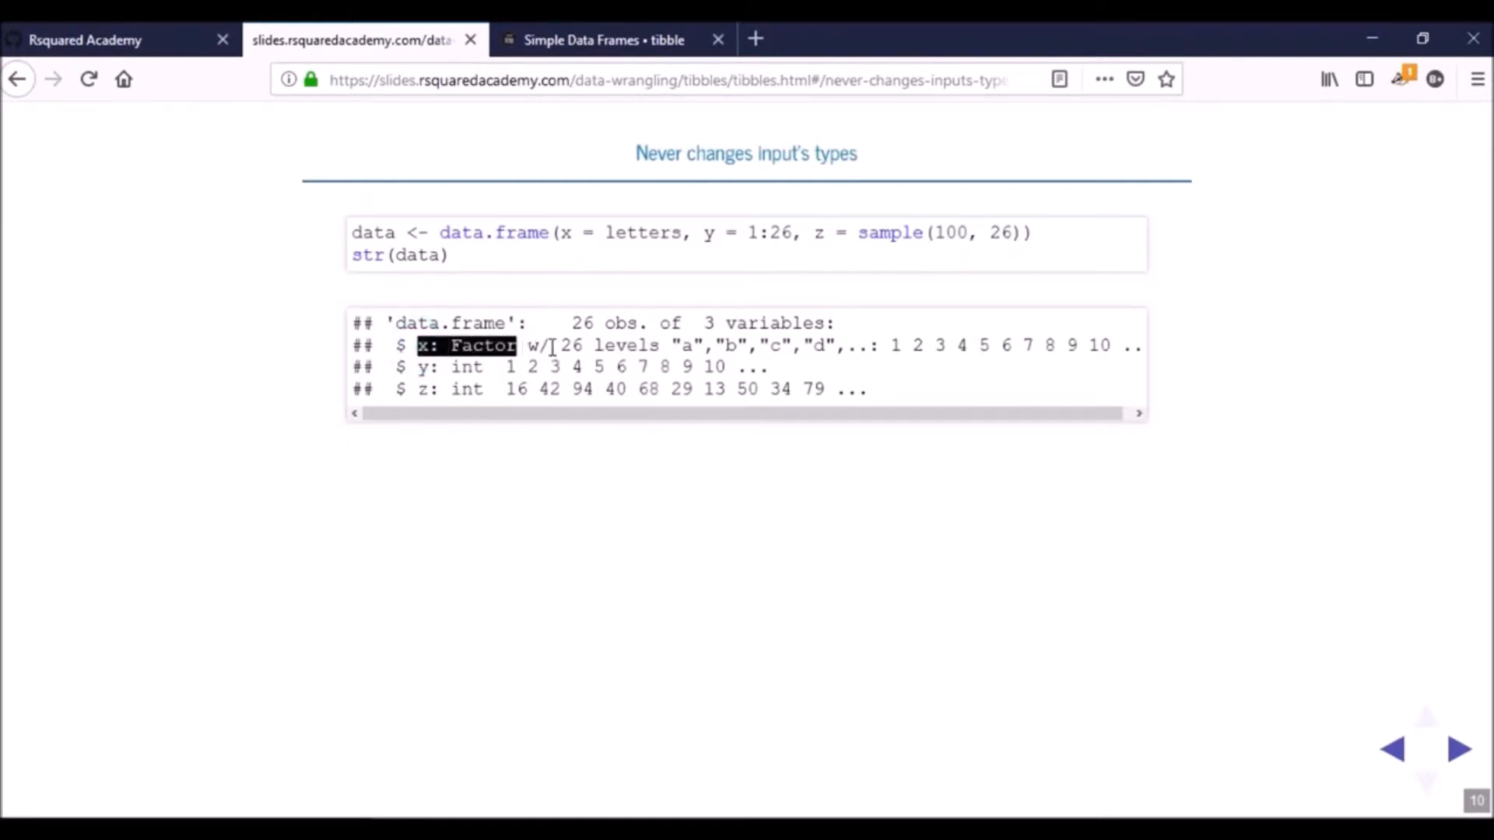
left_click(674, 567)
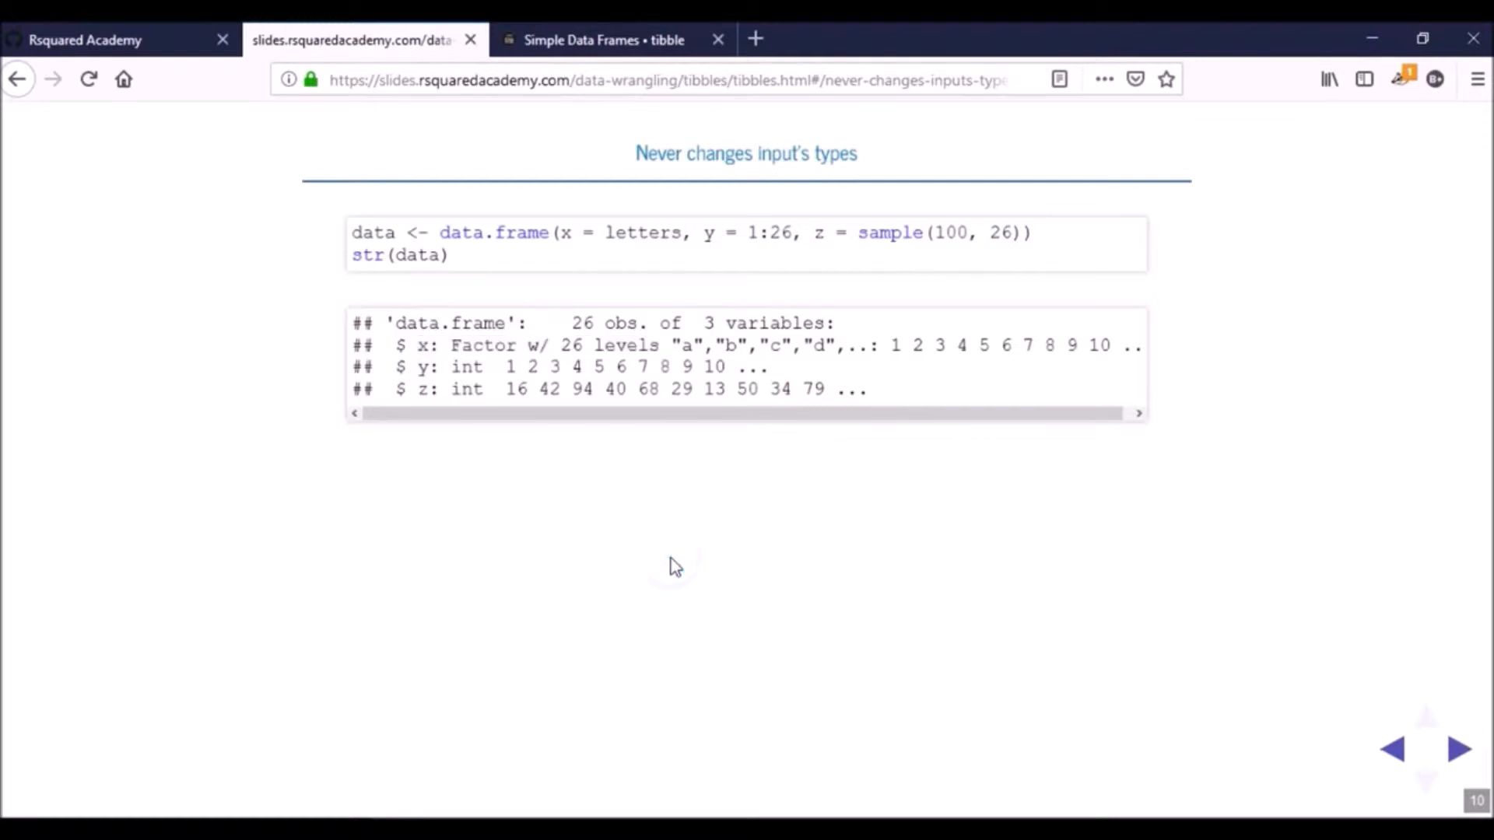
Go back to the tibble example slide and highlight that column x stays <chr>.
left_click(1457, 748)
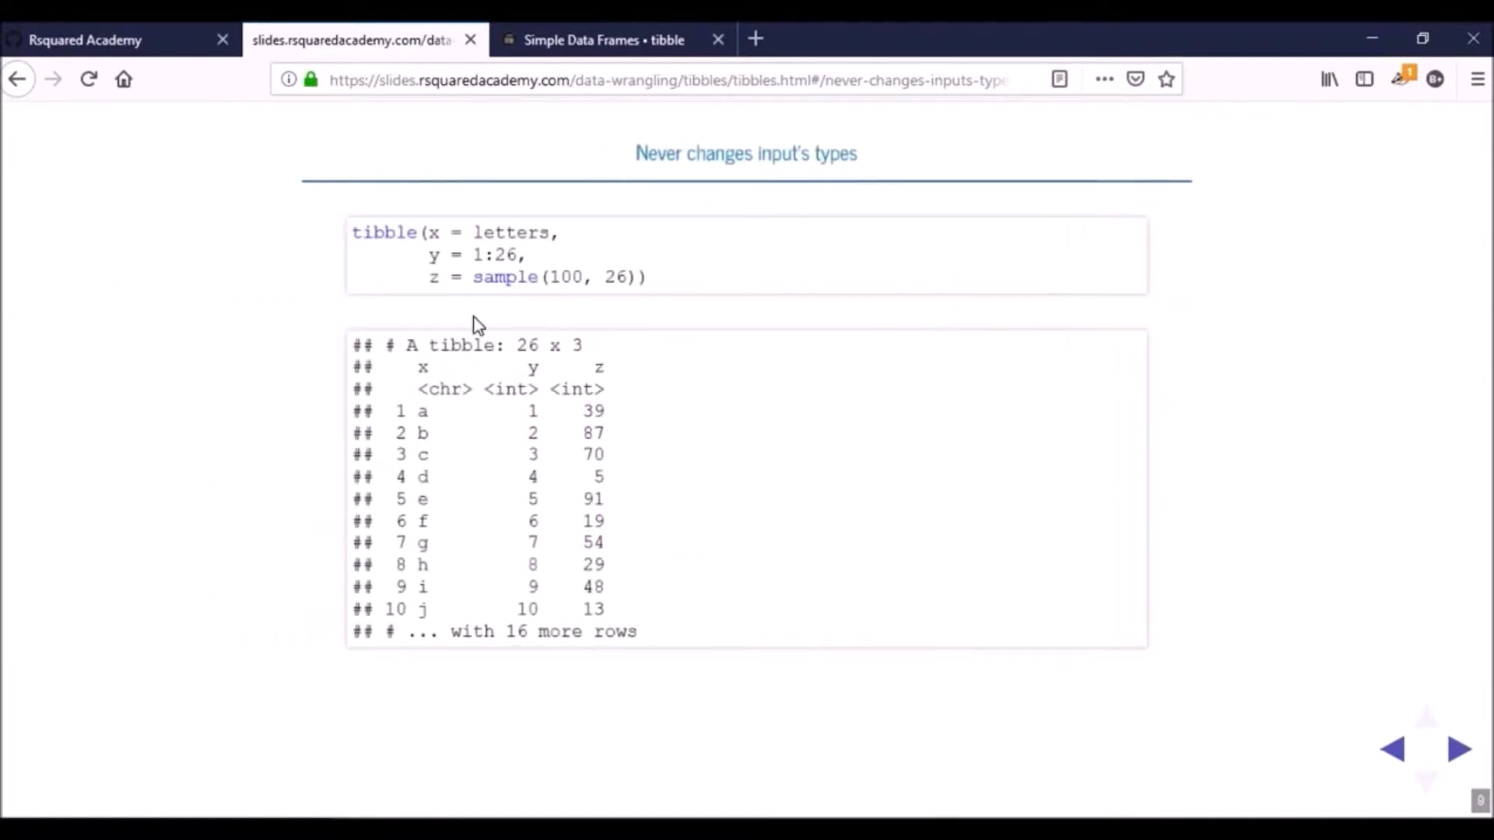
mouse_move(361, 260)
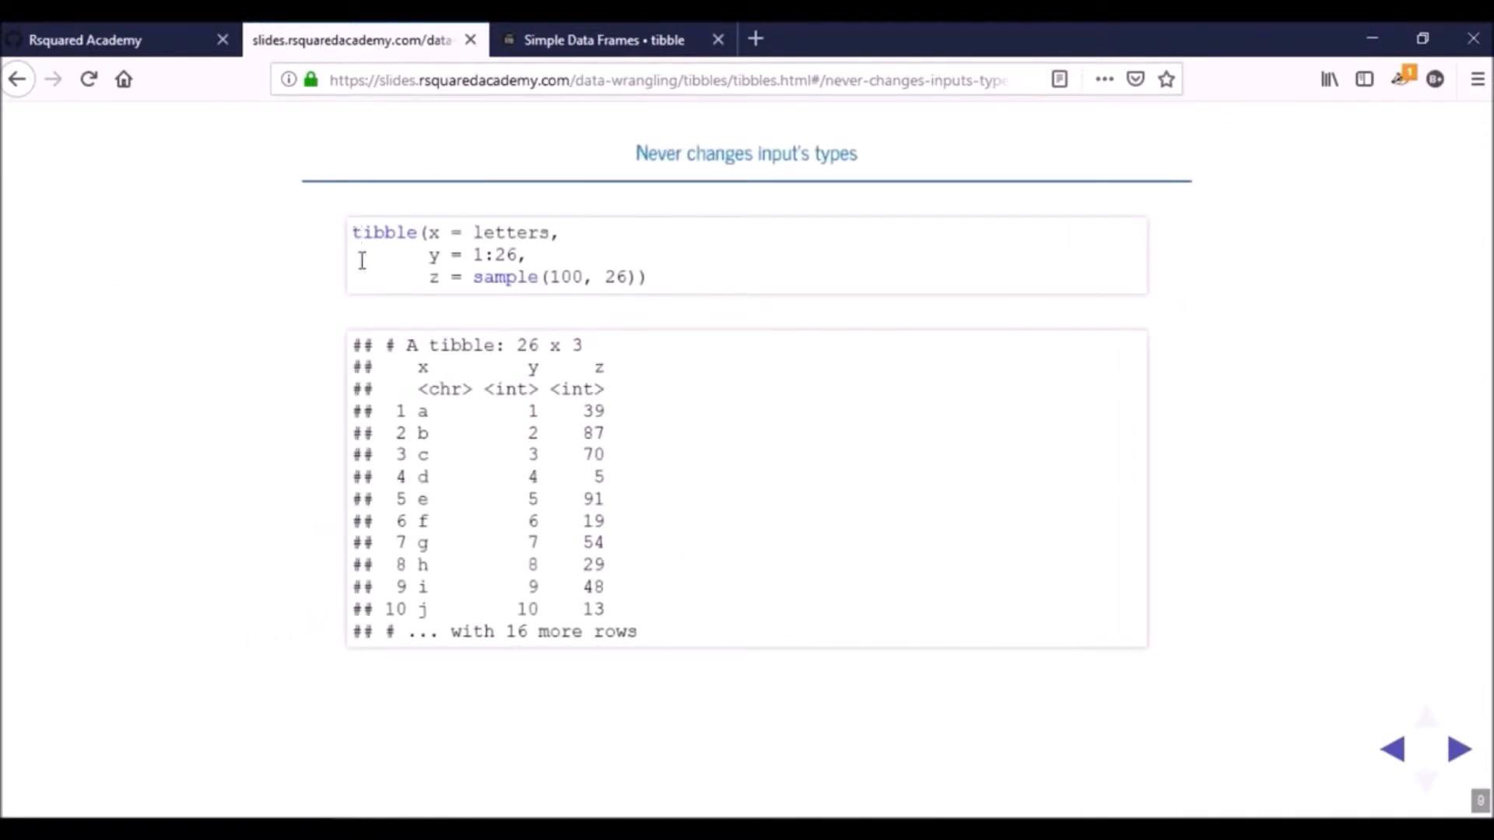
left_click(422, 389)
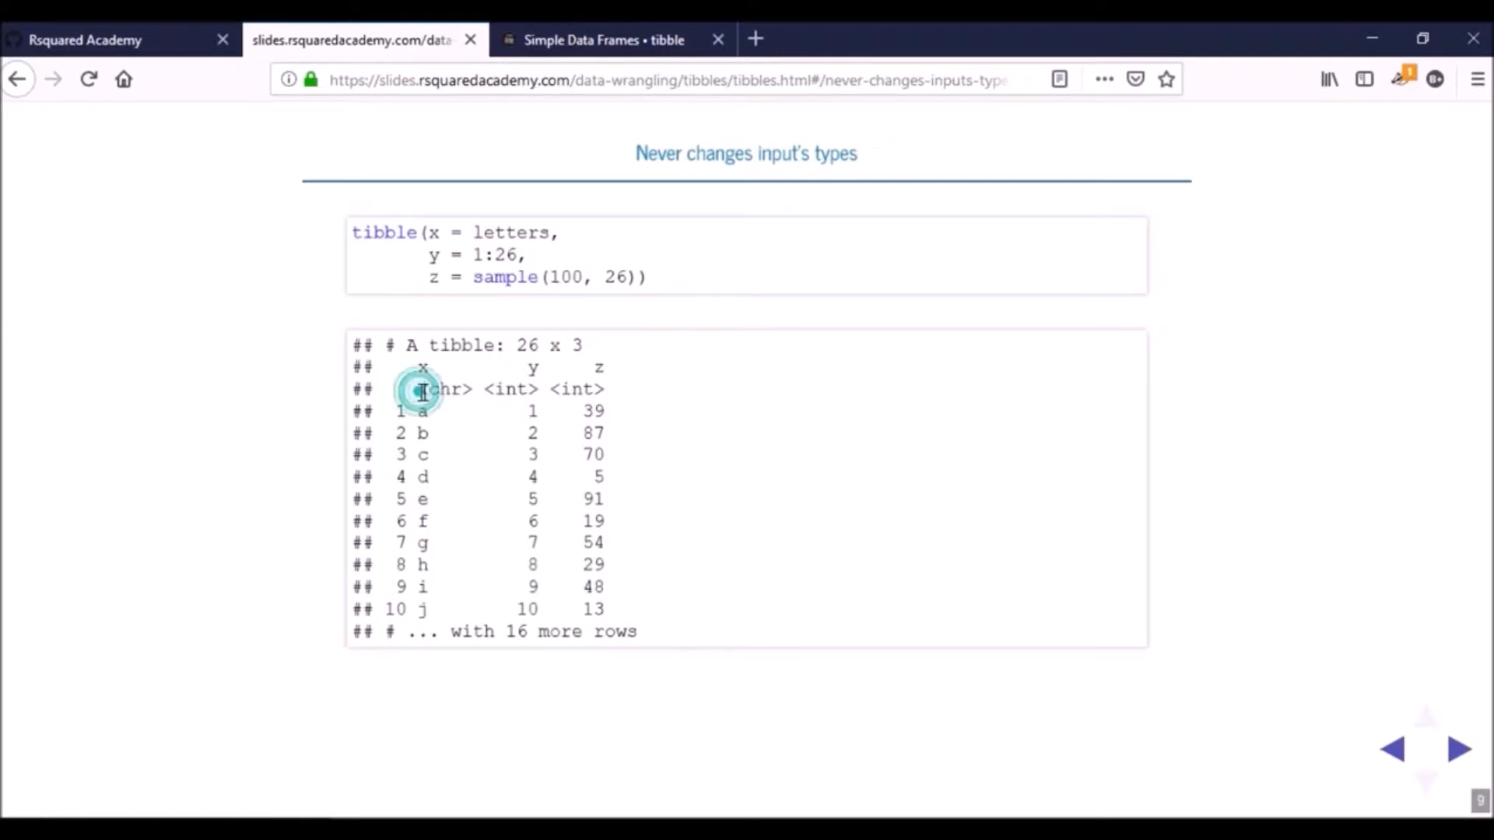
double_click(443, 390)
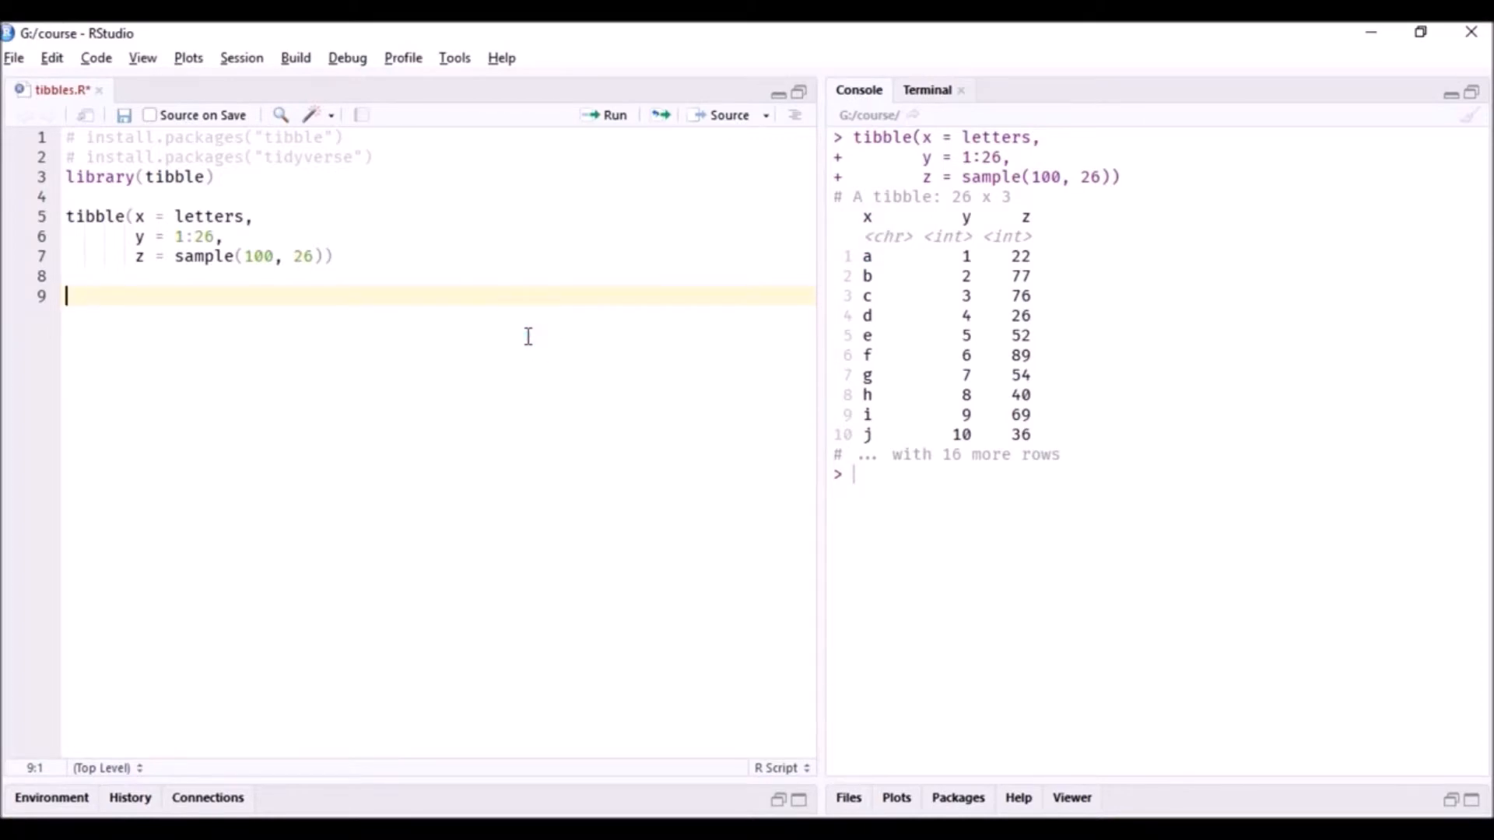
Copy the three-line tibble call as a data.frame version assigned to df.
left_click(69, 217)
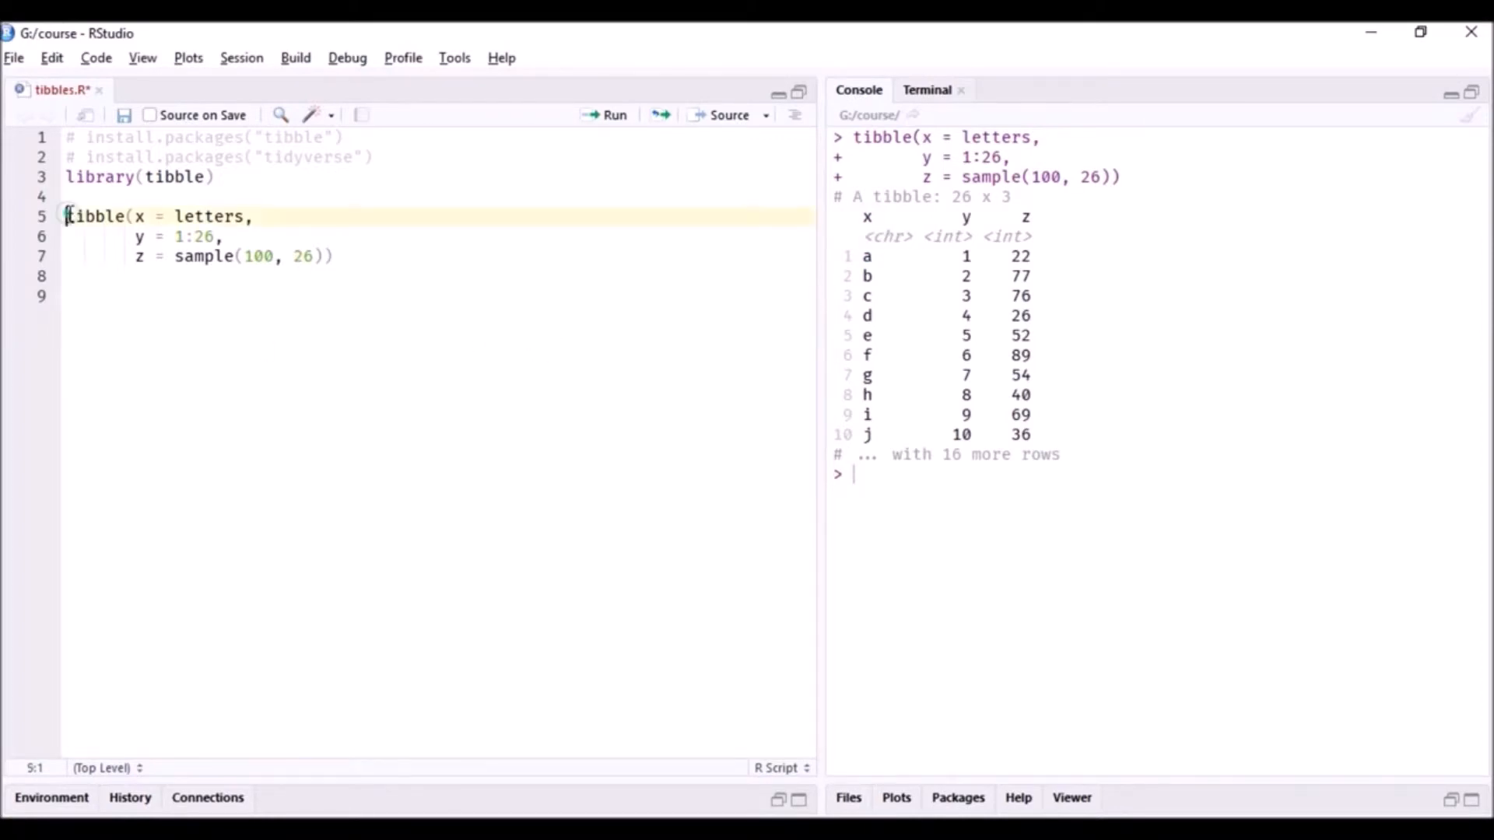
left_click_drag(67, 216, 332, 256)
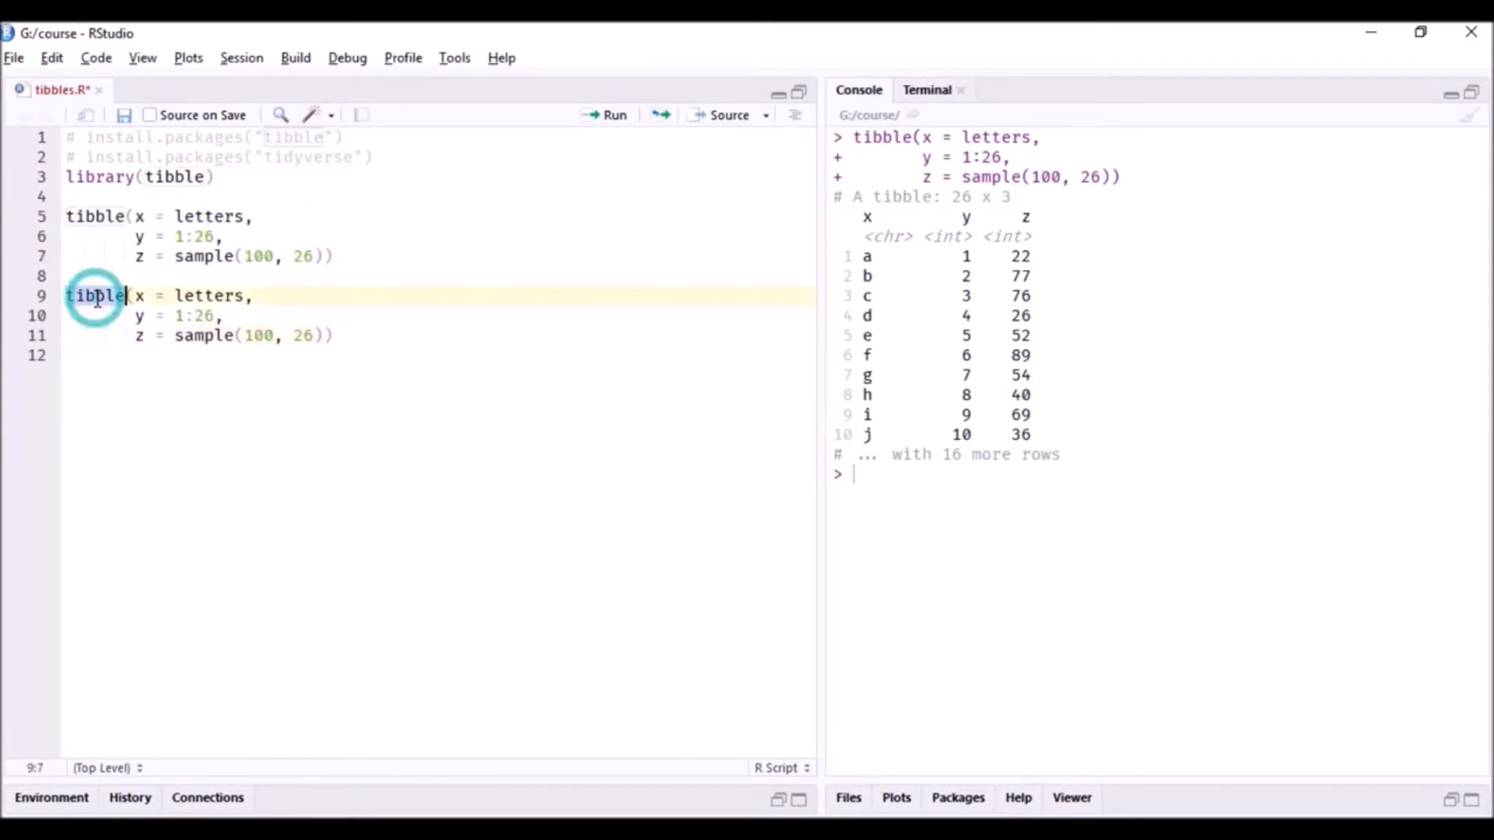
type("data.fram")
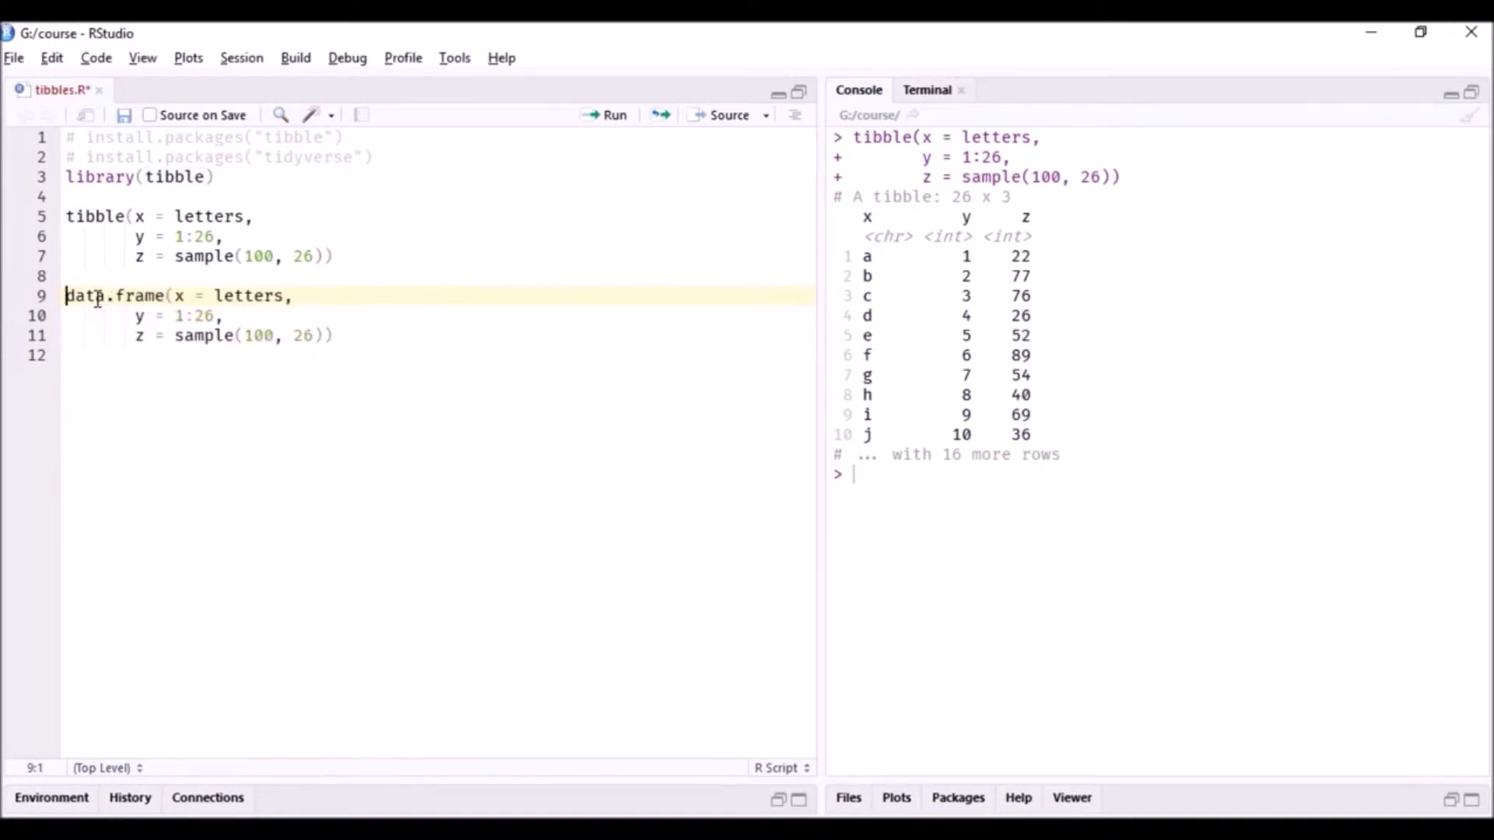
type("df <-")
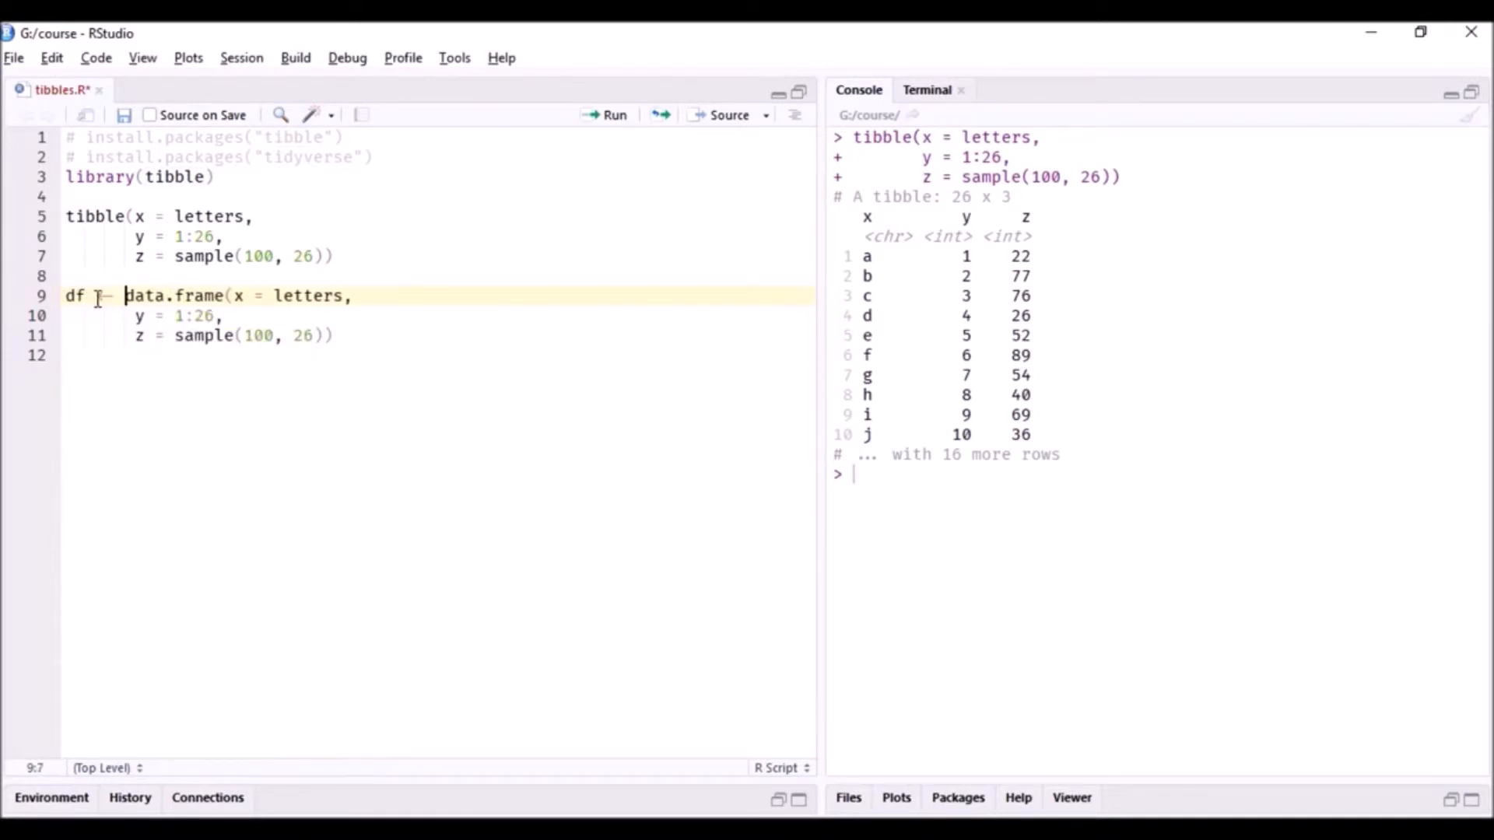
Add str(df) on line 12 and run it to show df's structure.
left_click(614, 114)
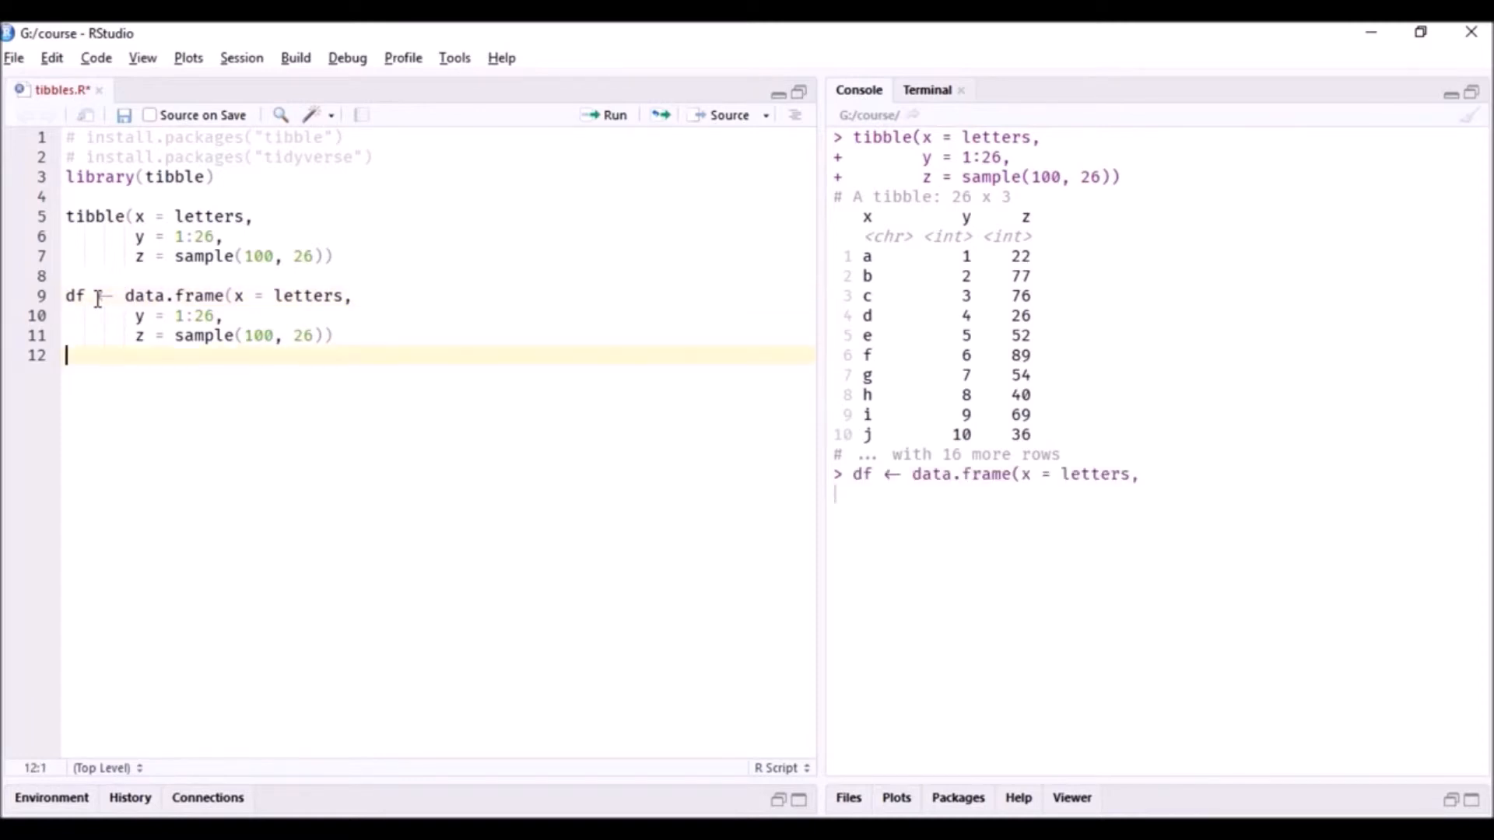
type("s")
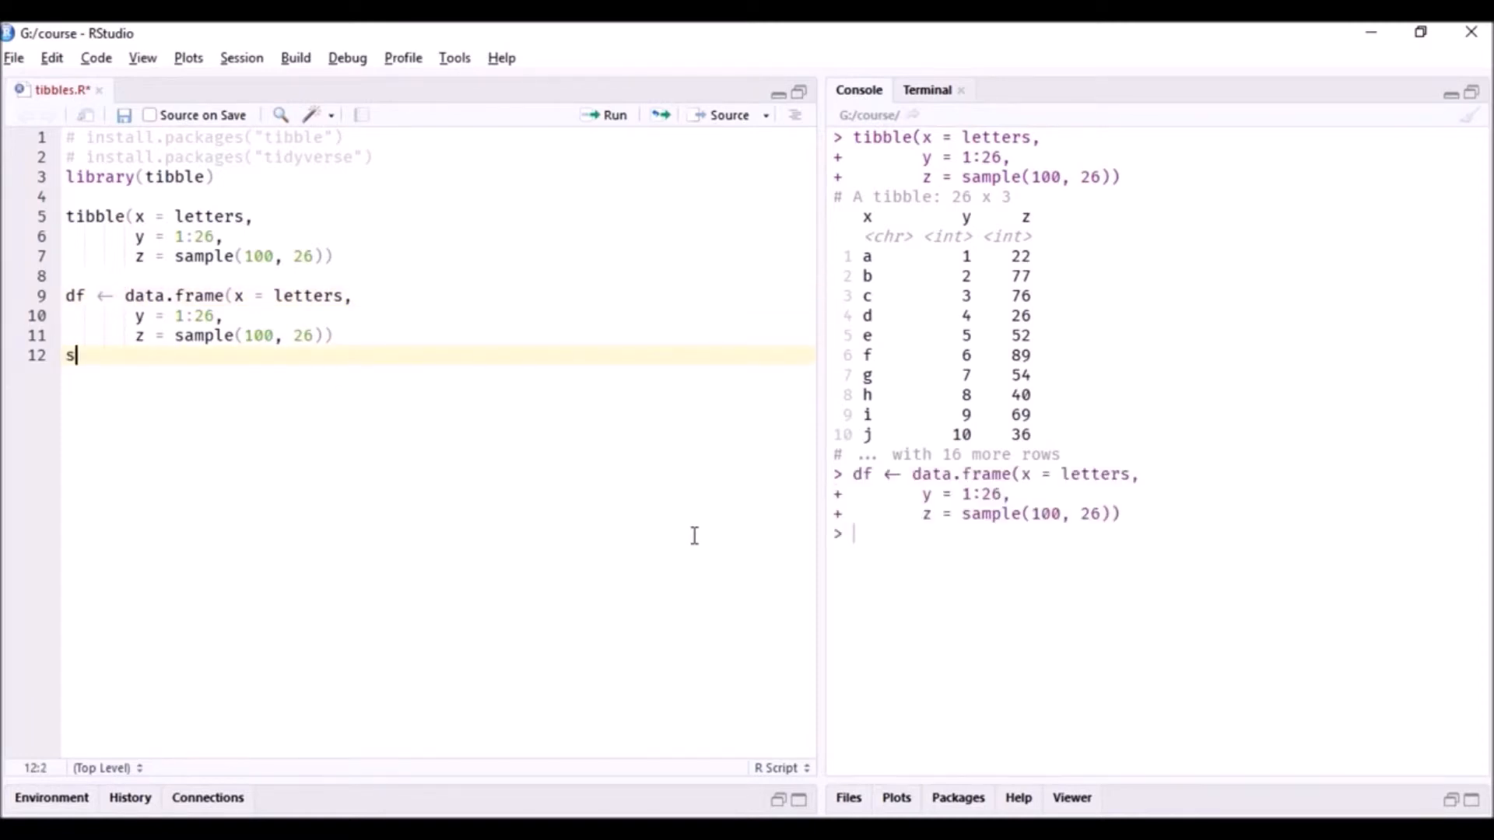
type("tr(df")
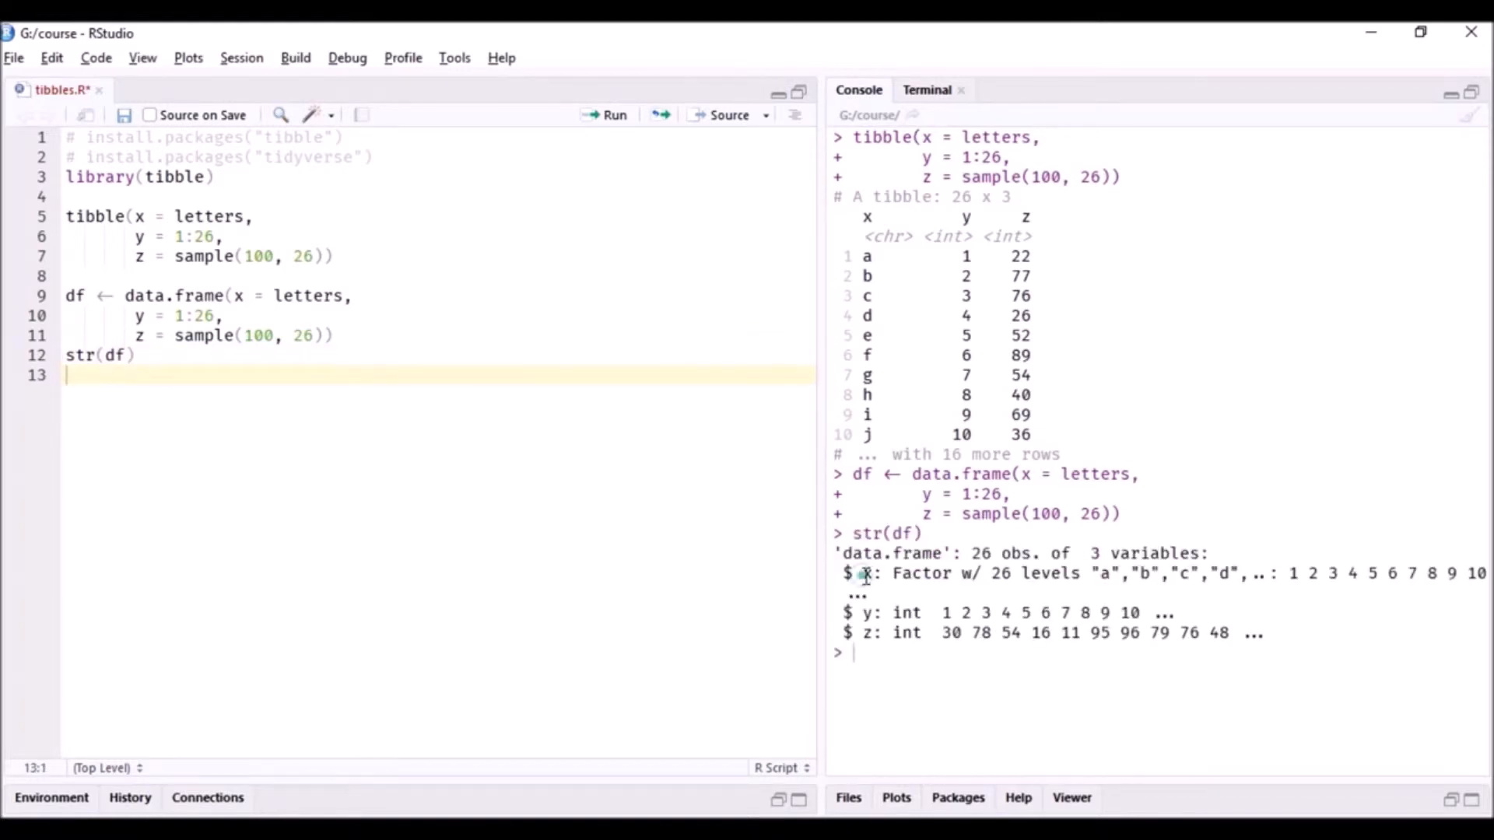
Highlight the 'Factor w/ 26 levels' description of column x in the console output.
double_click(910, 572)
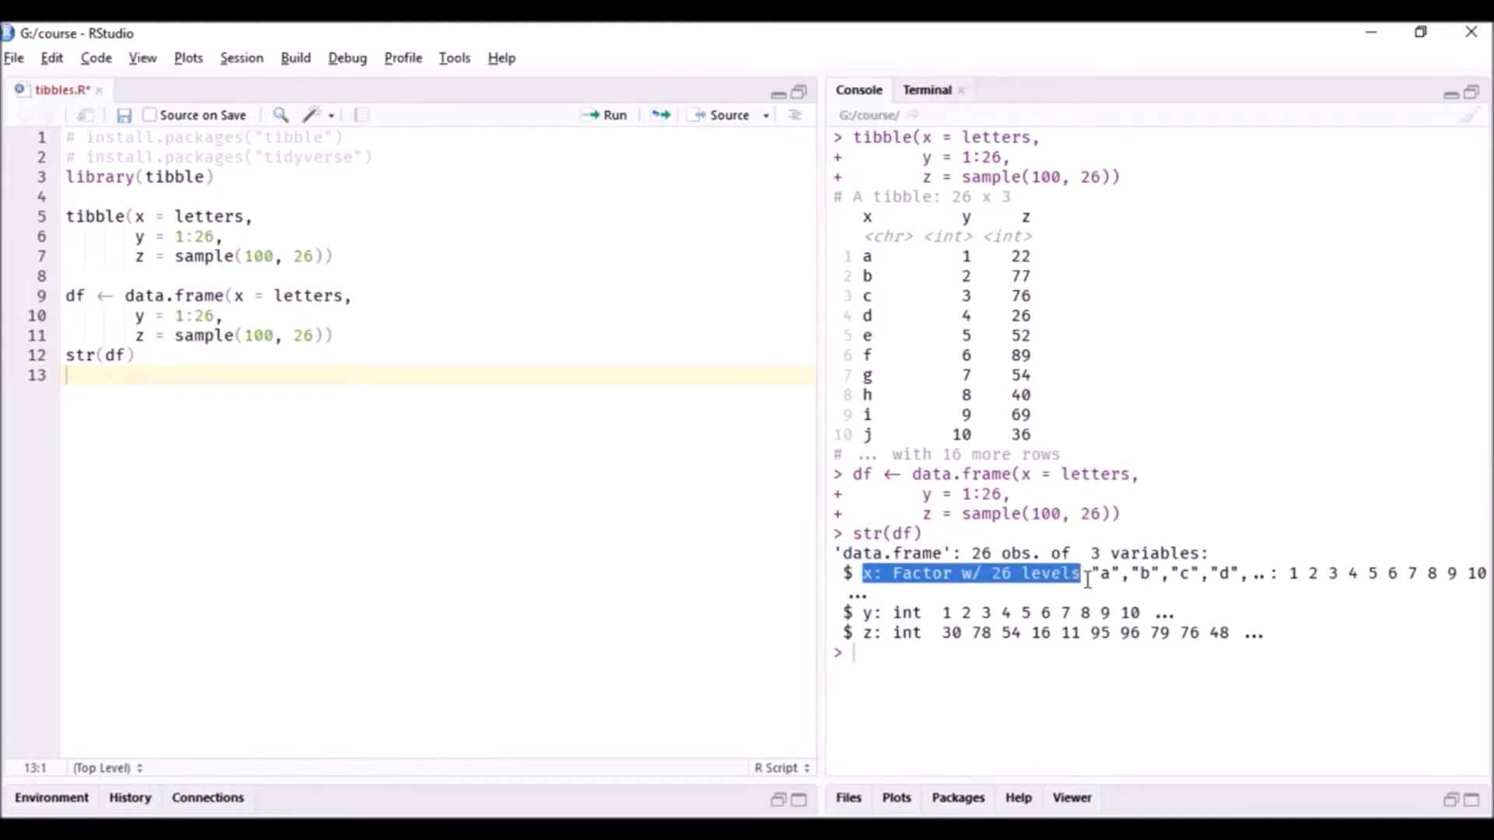
mouse_move(1014, 723)
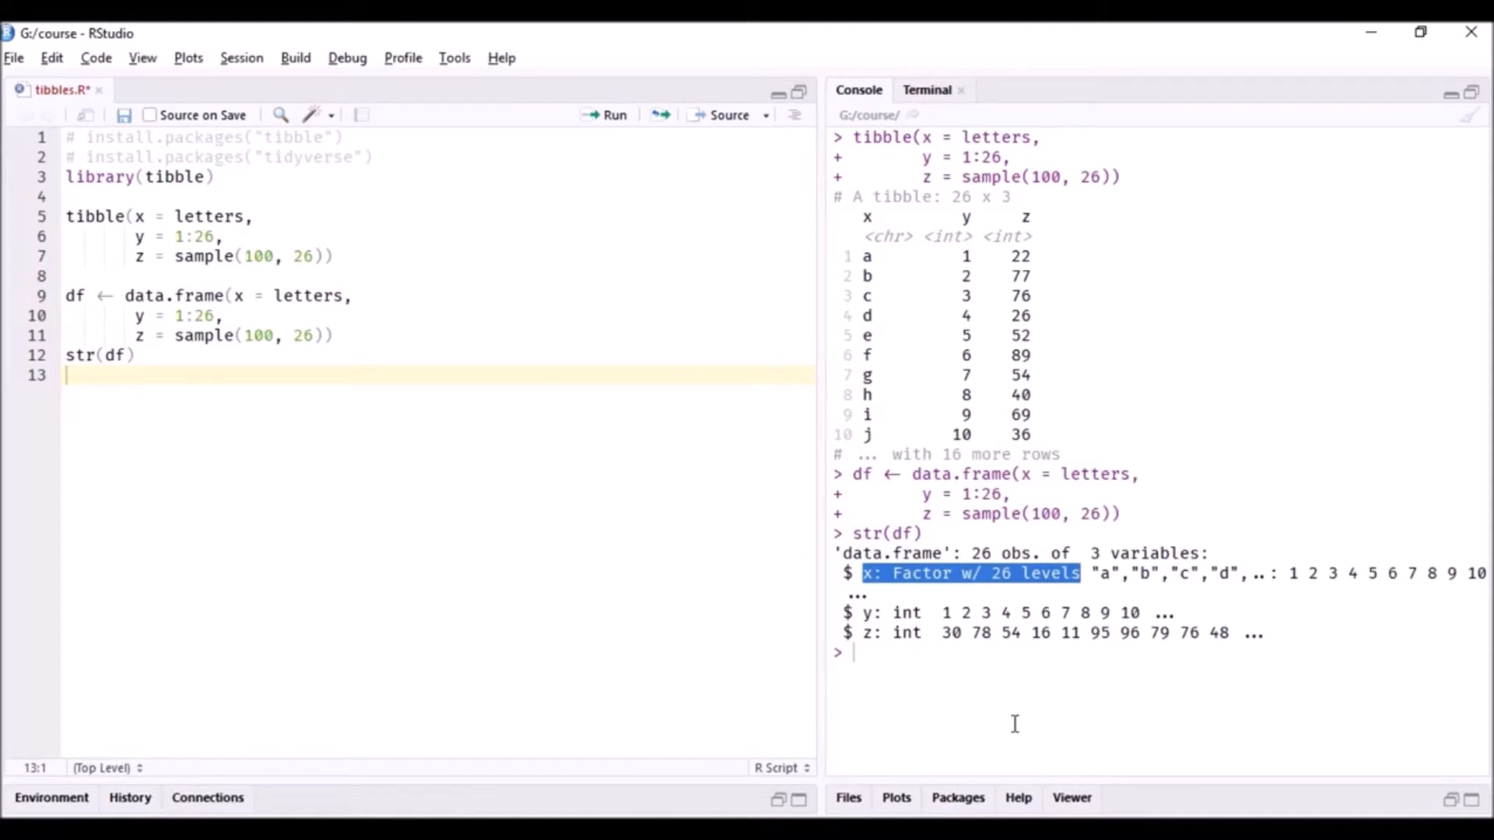
mouse_move(991, 772)
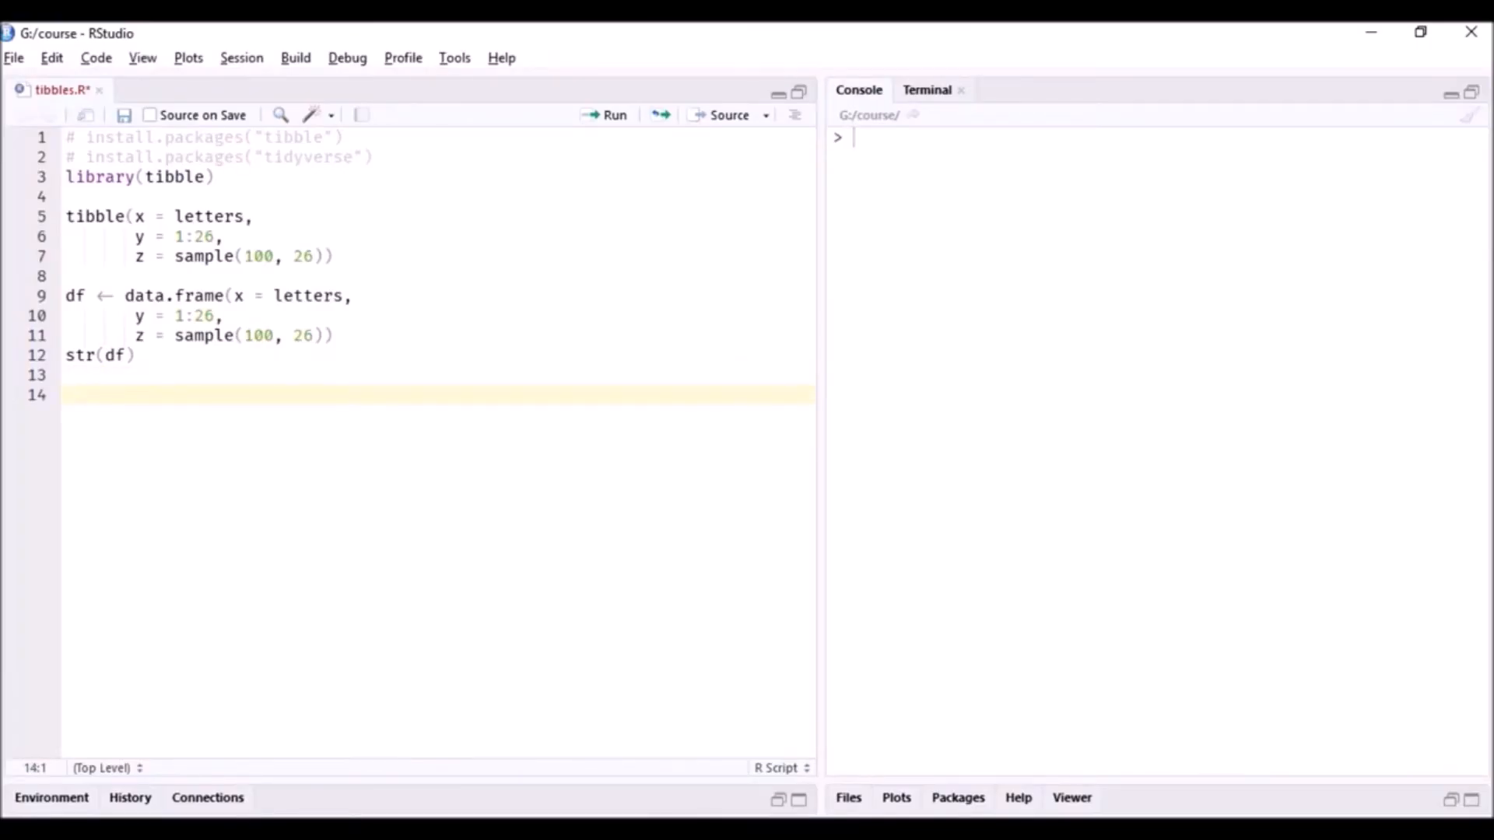
Add '# column names' and run names(data.frame(`order value` = 10)), returning "order.value".
type("# column")
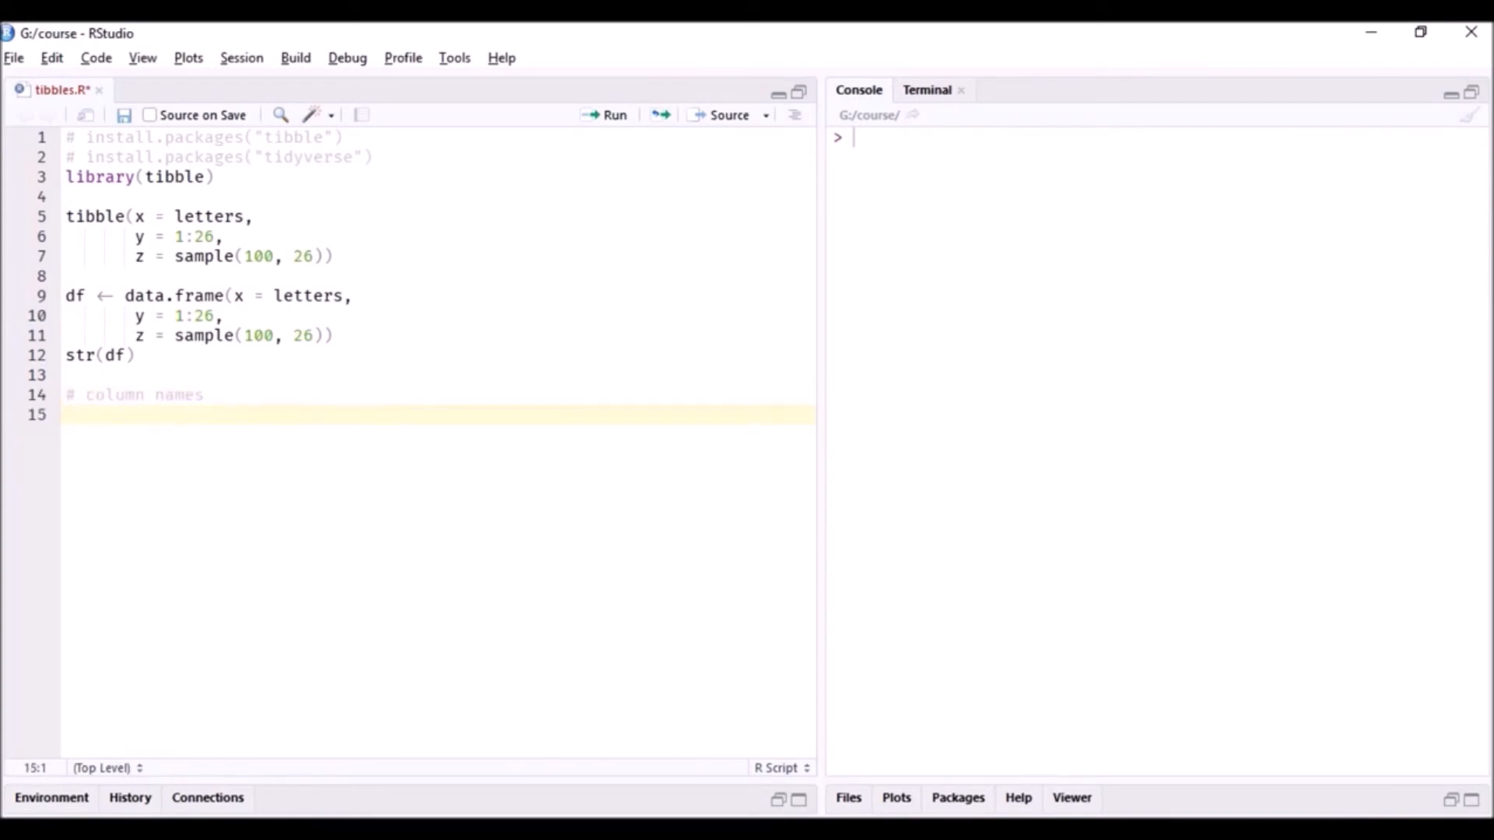
type("names(data.frame(")
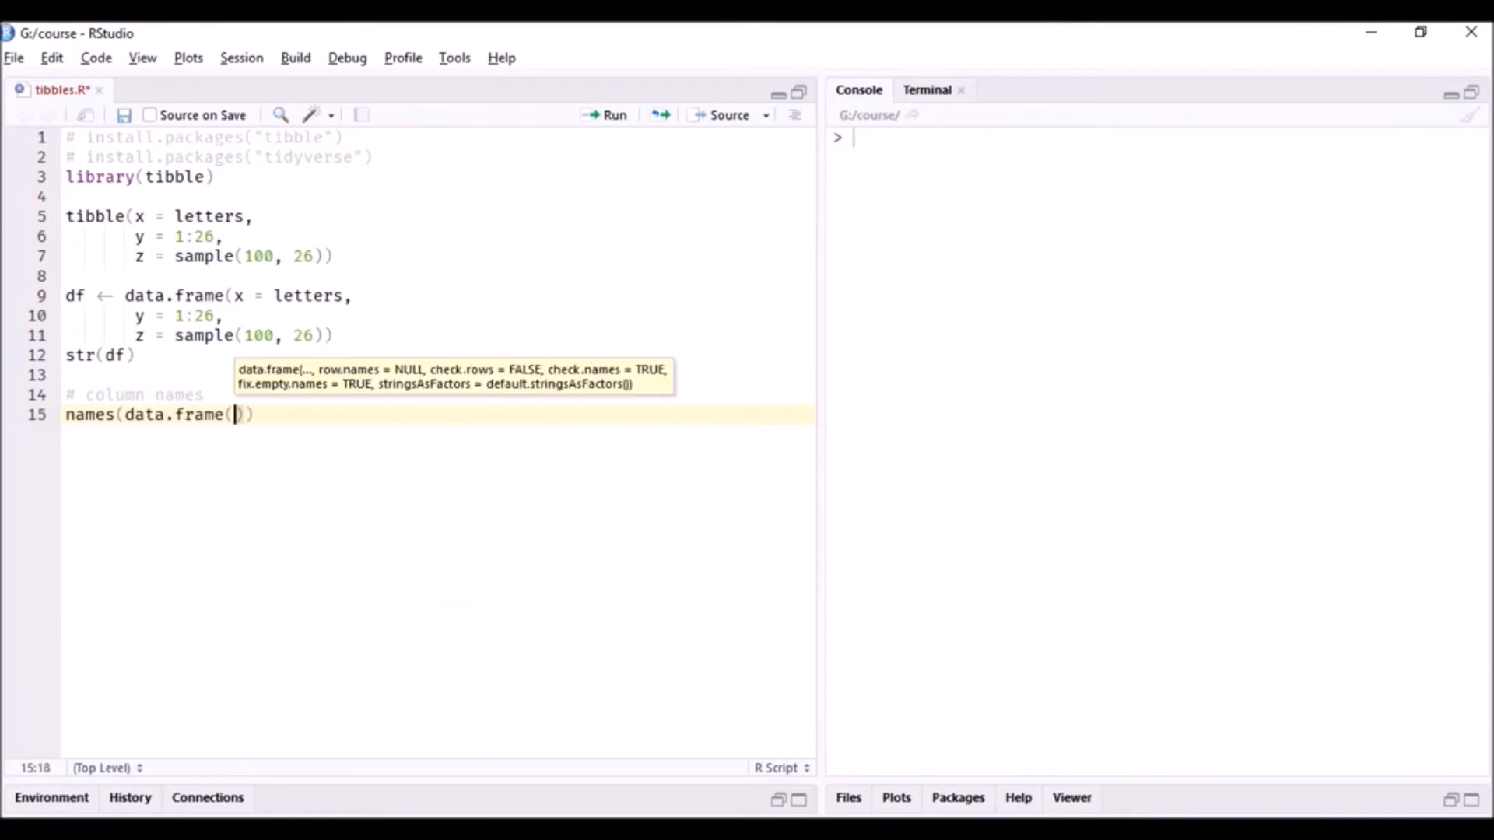
type("'")
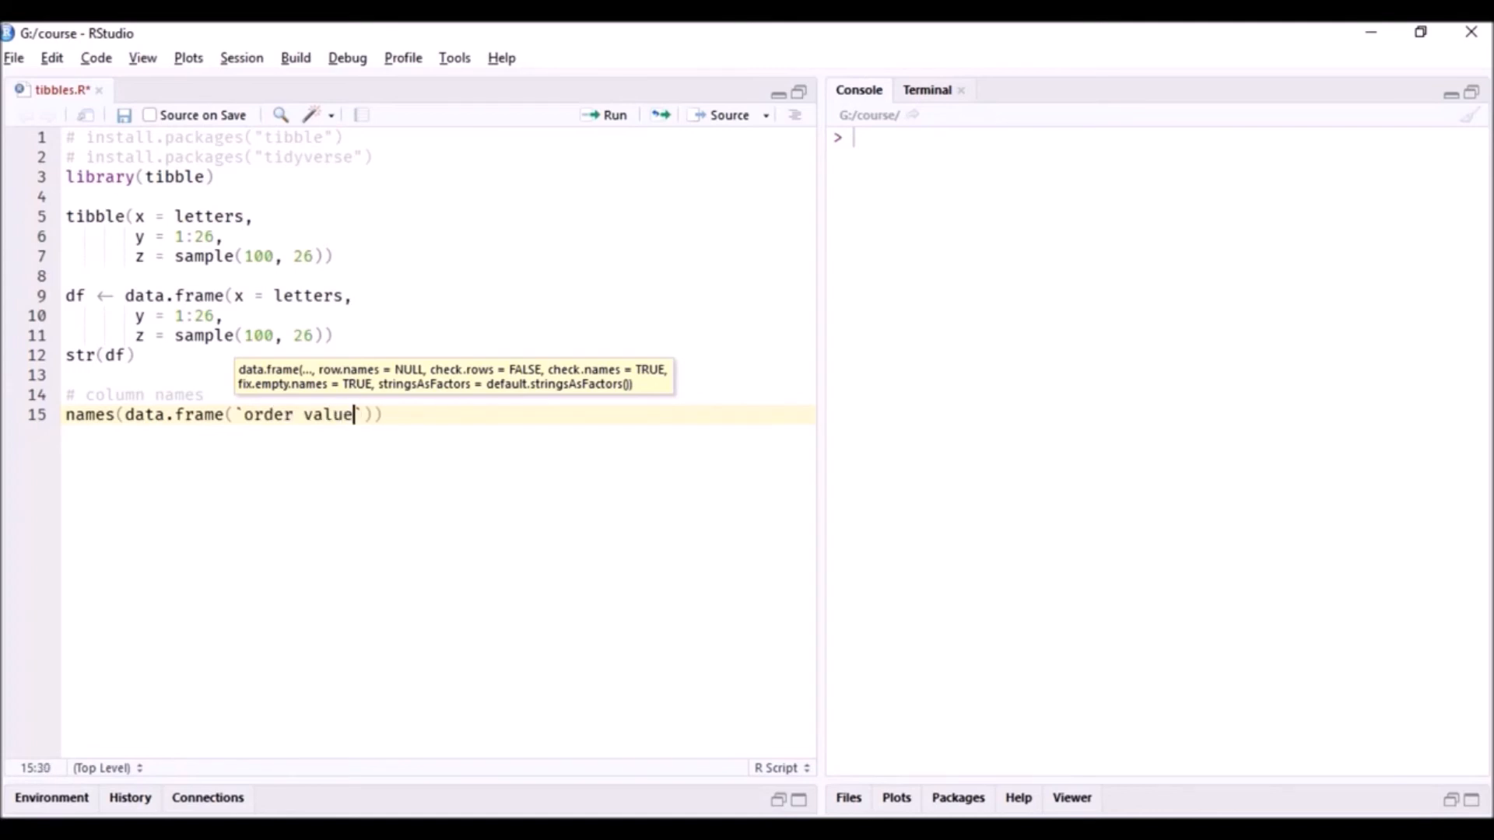
type("= 10")
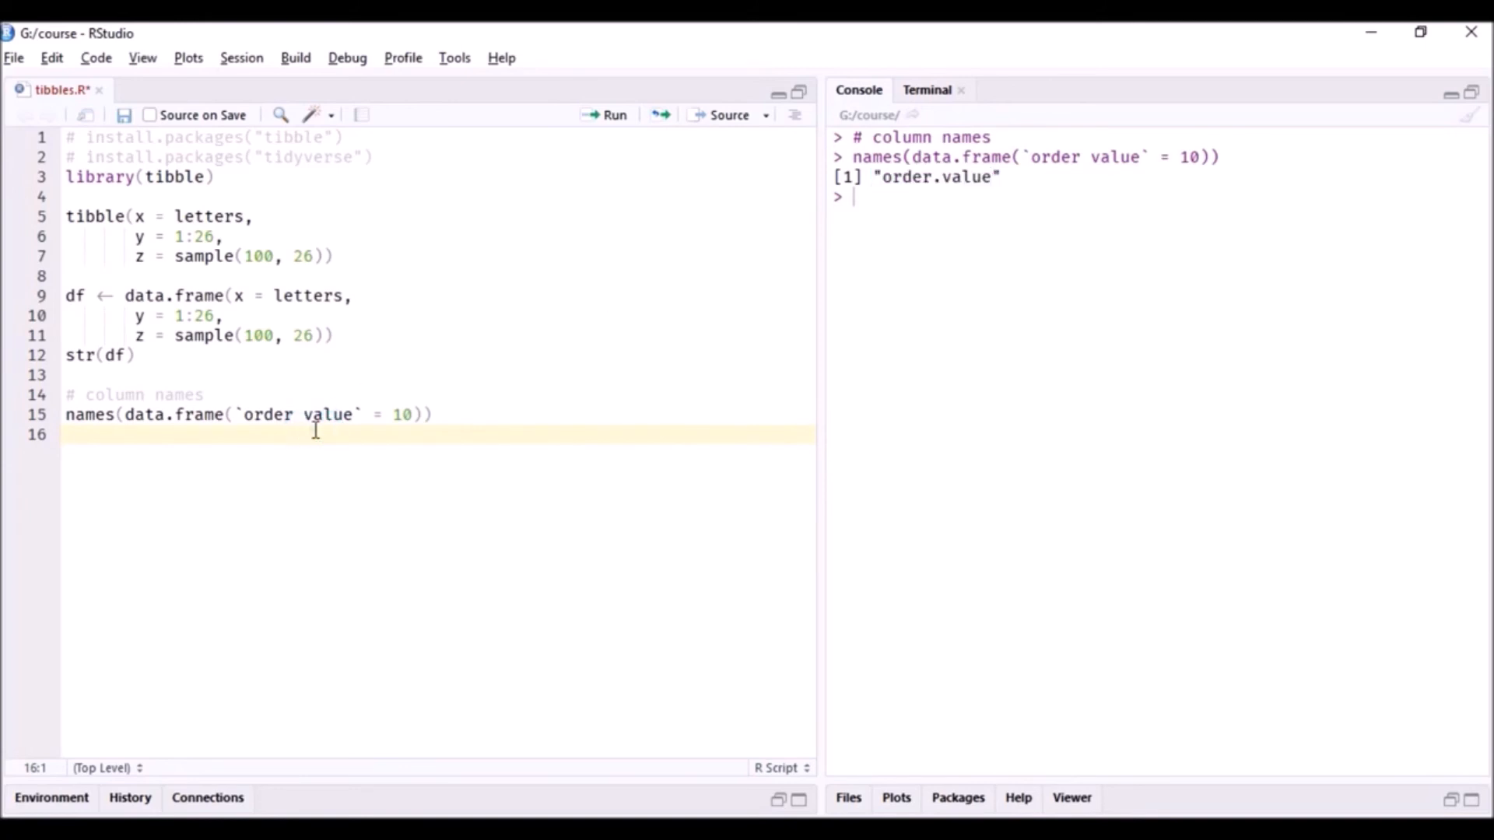
Add names(tibble(`order value` = 10)) on line 16 and run it.
left_click(67, 434)
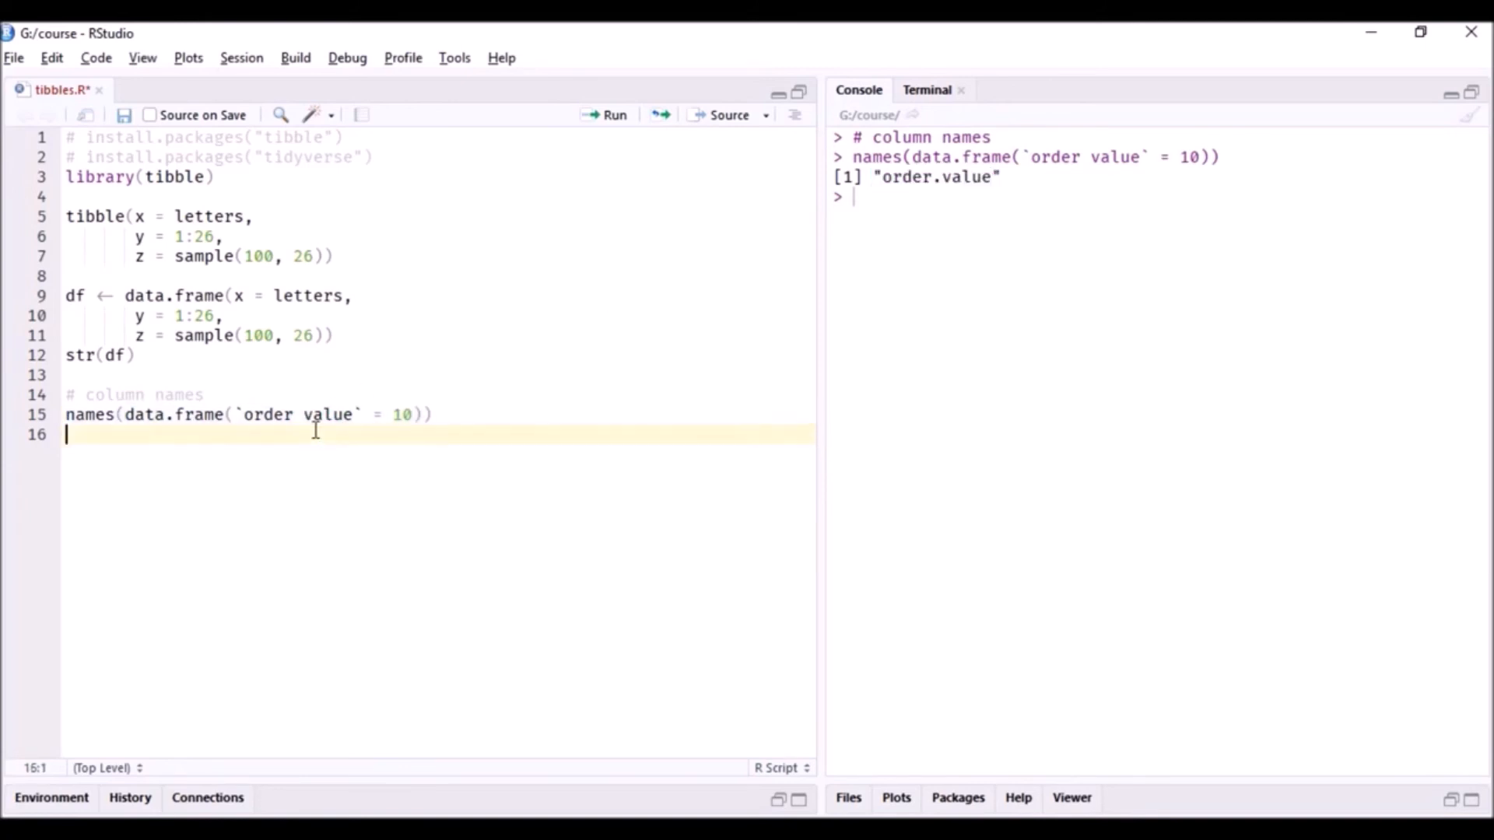
type("names(data.frame(`order value` = 10))")
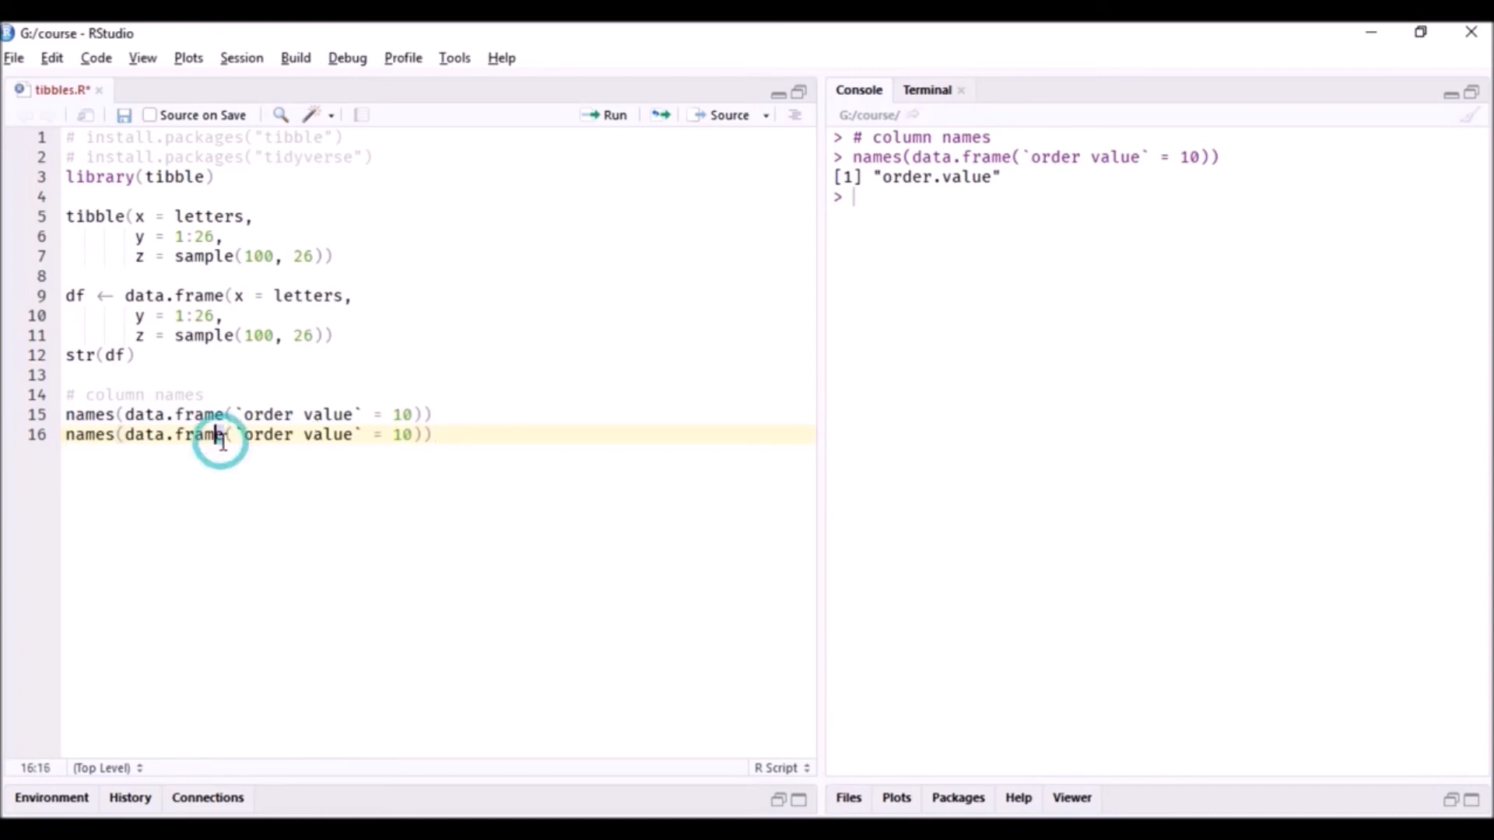
double_click(177, 435)
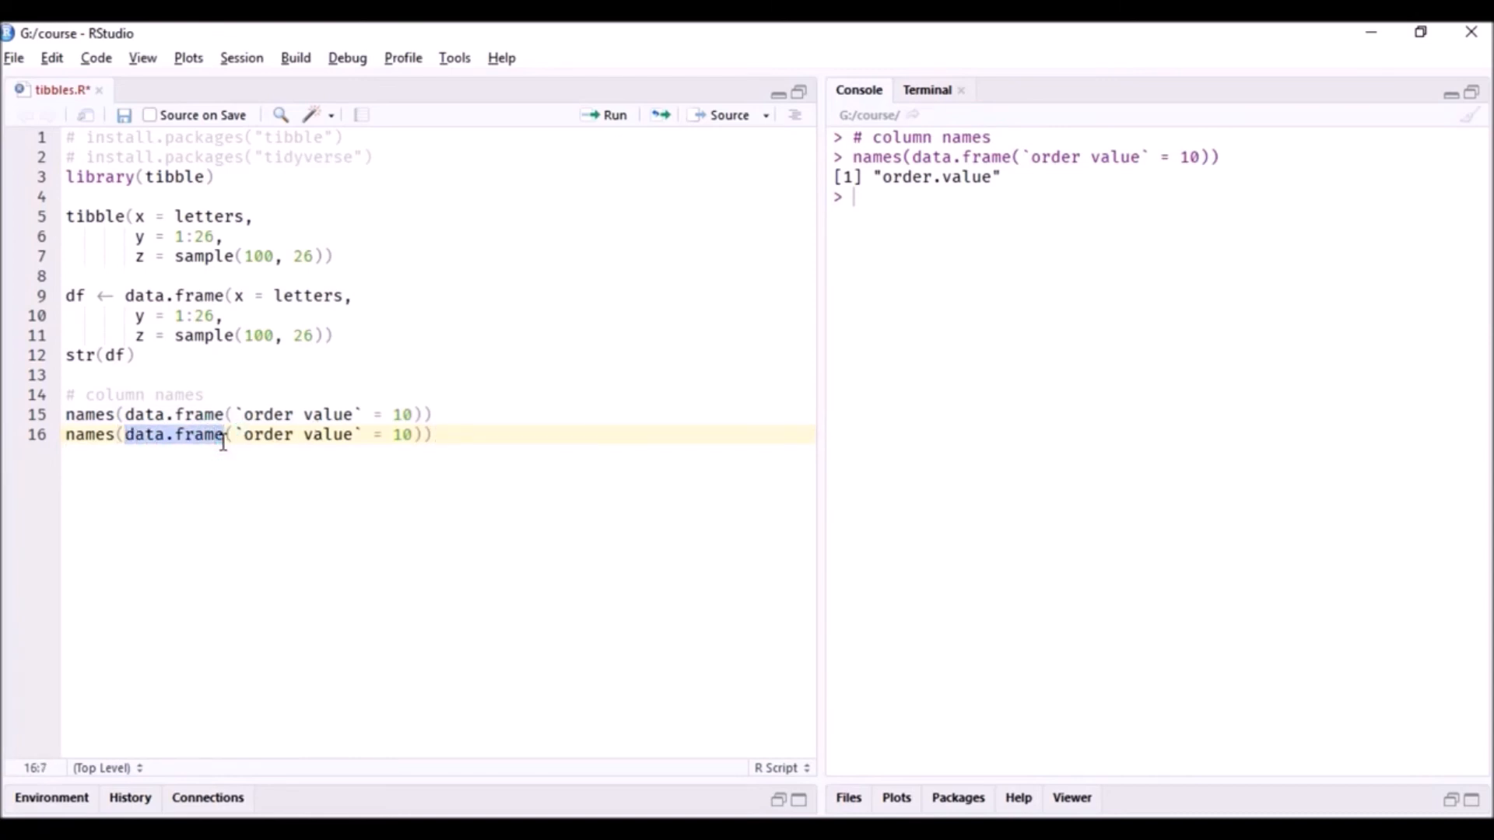
type("tibble")
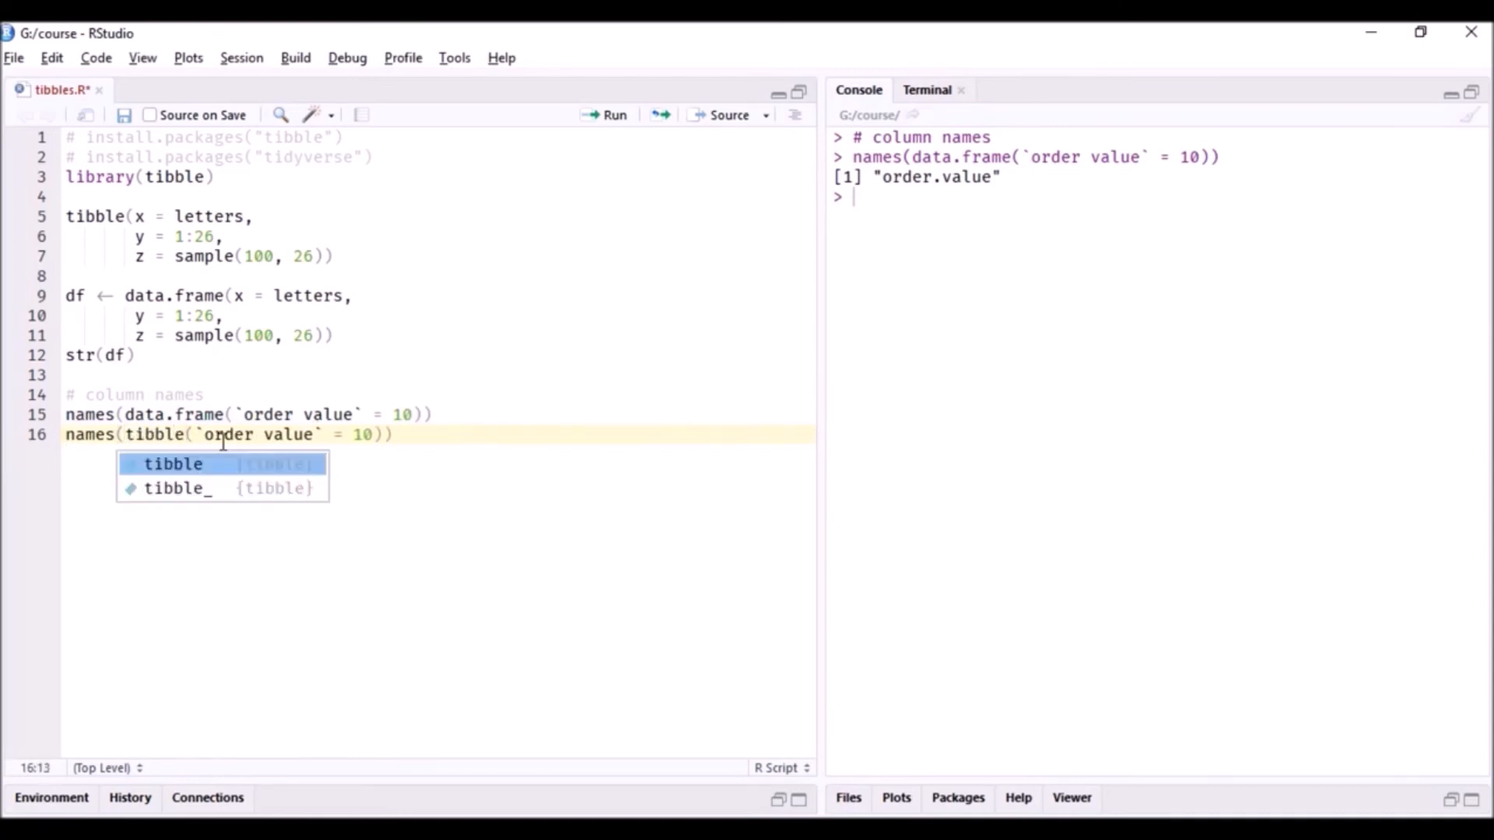
key("Escape")
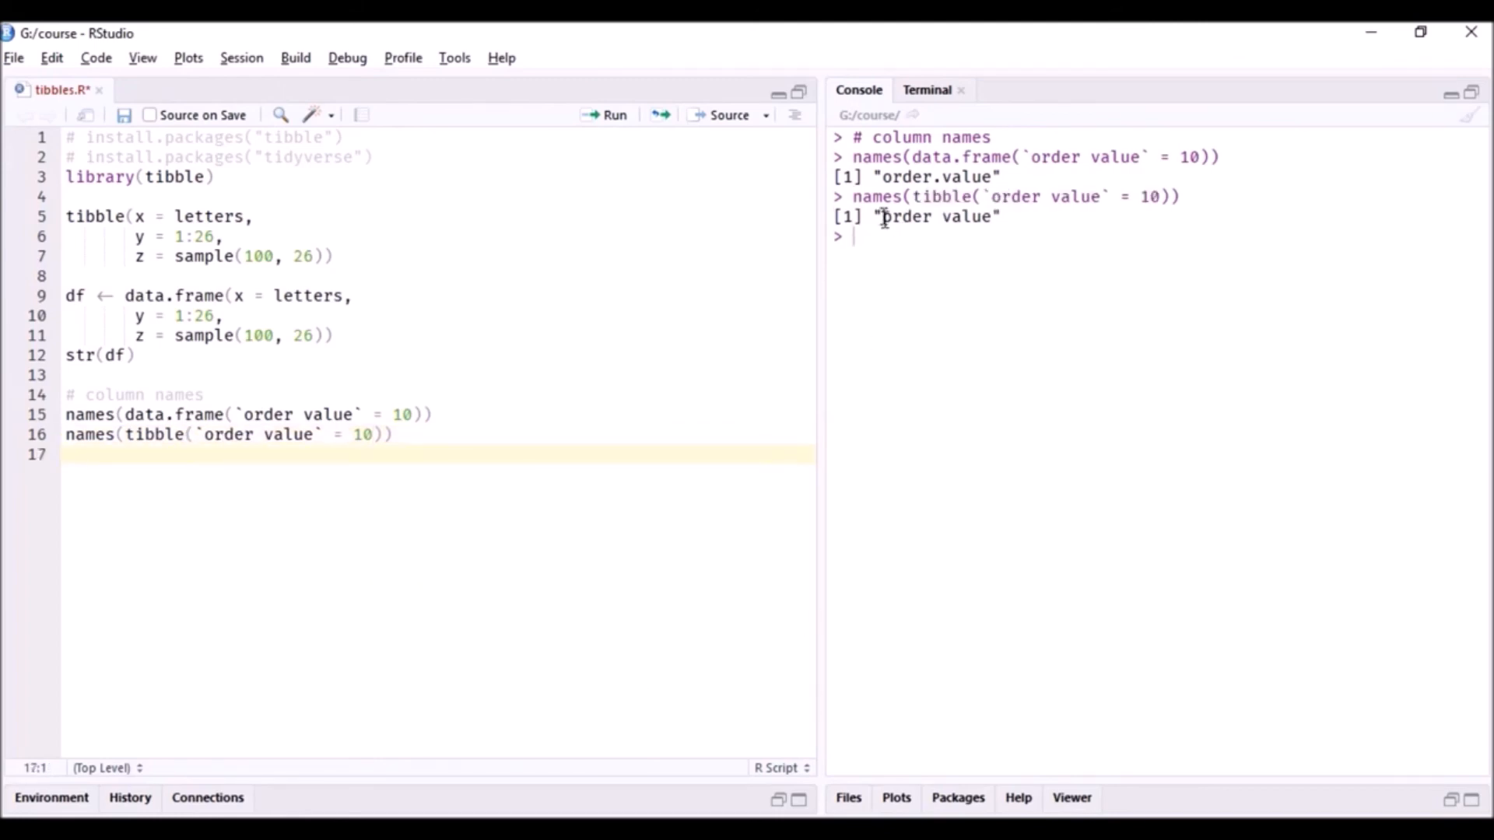
Highlight the unchanged "order value" name, clear the console, and add a new script line.
double_click(934, 216)
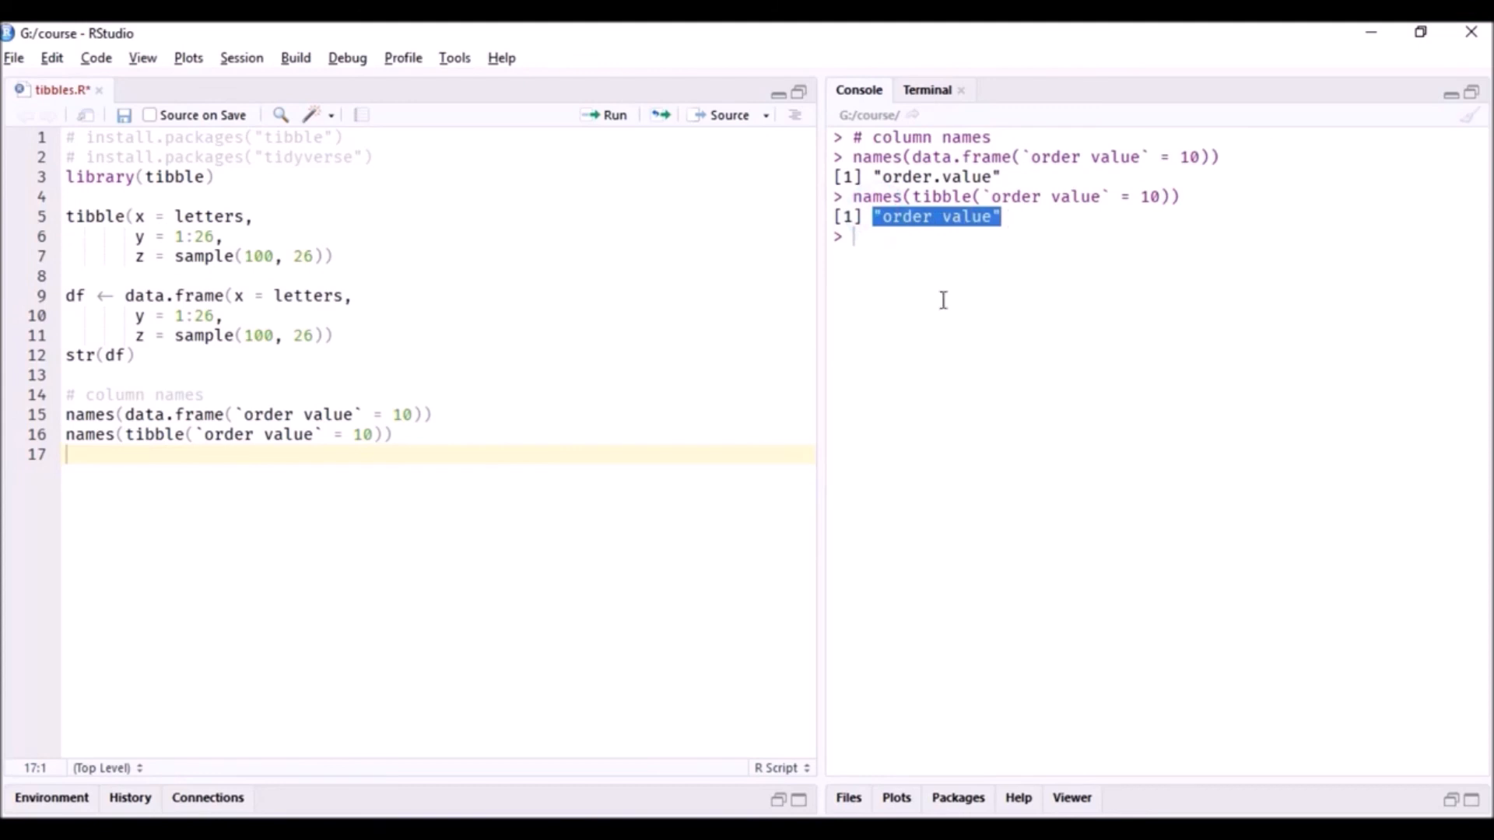
mouse_move(877, 463)
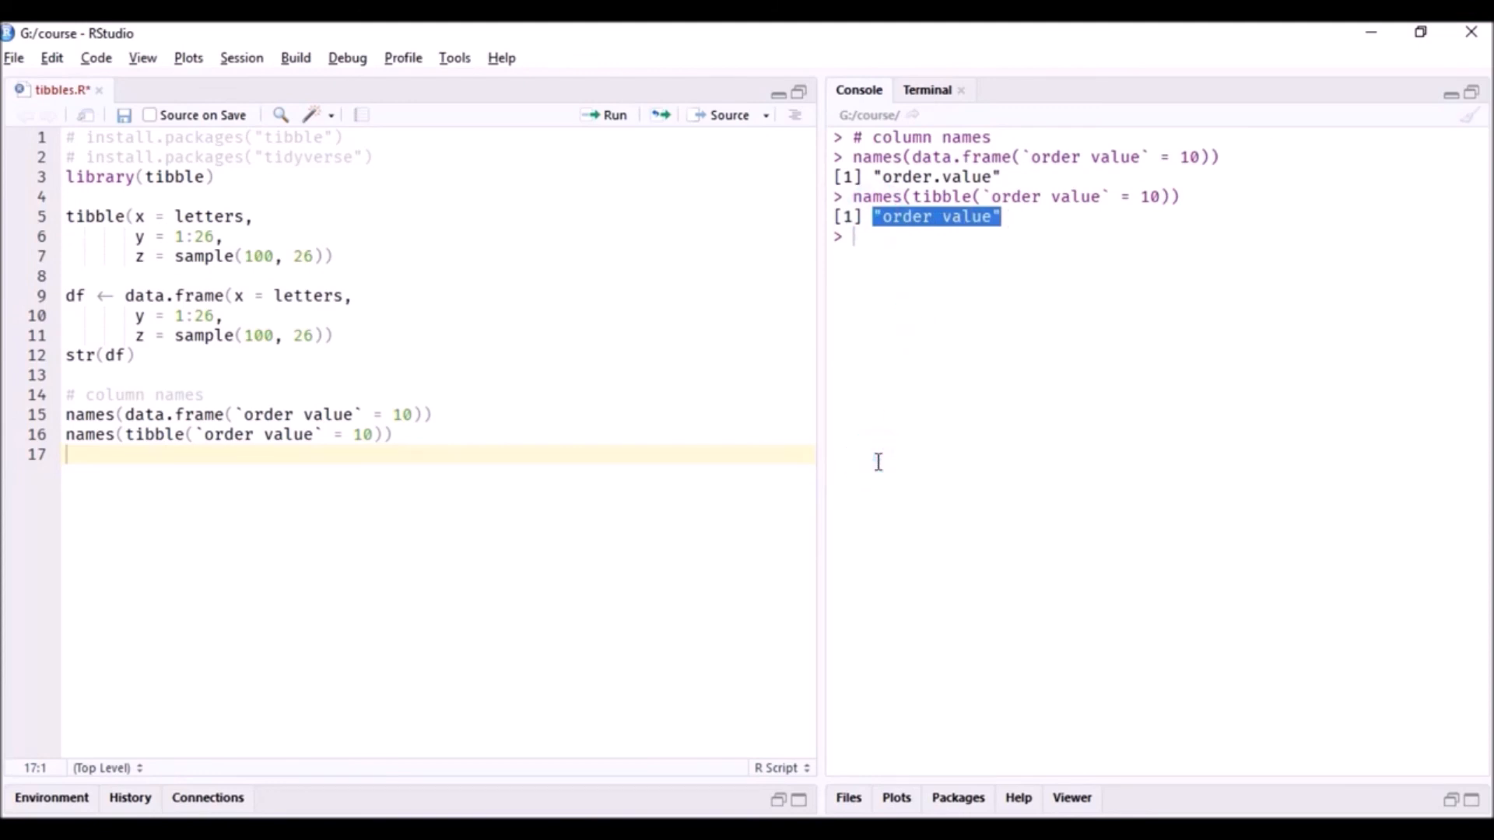
key("ctrl+l")
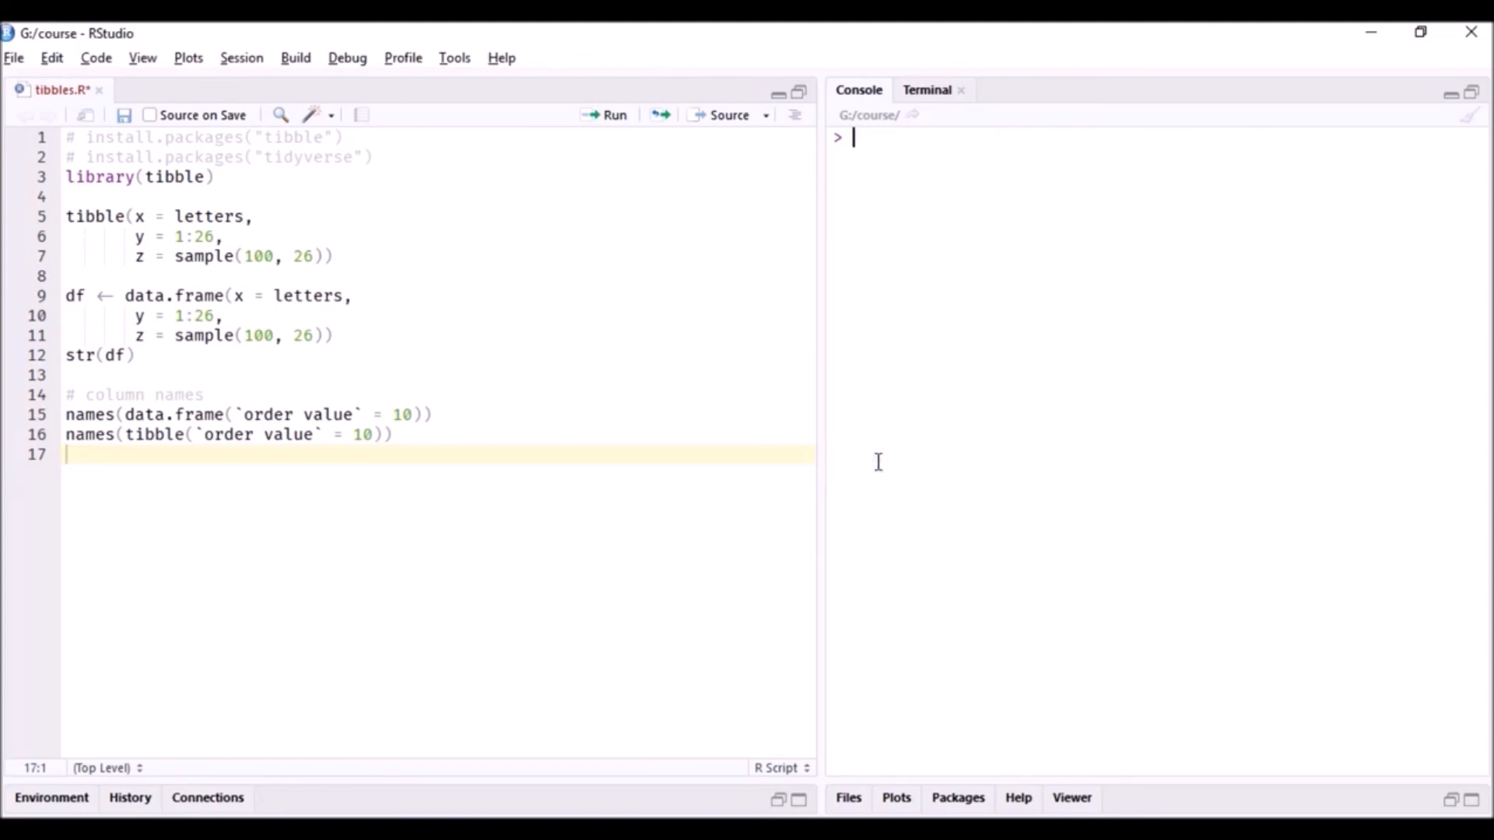
mouse_move(706, 470)
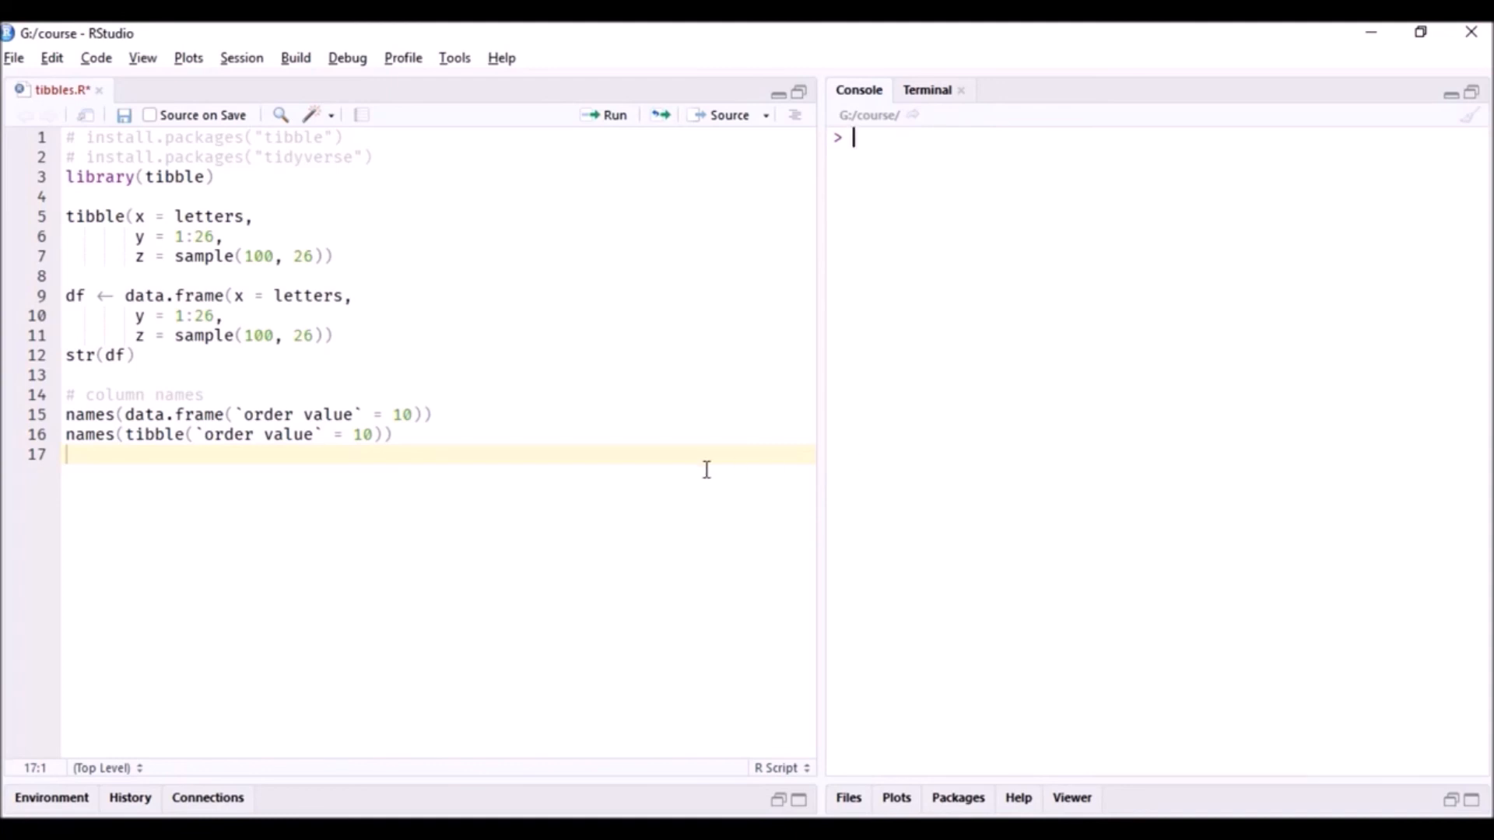
key("Return")
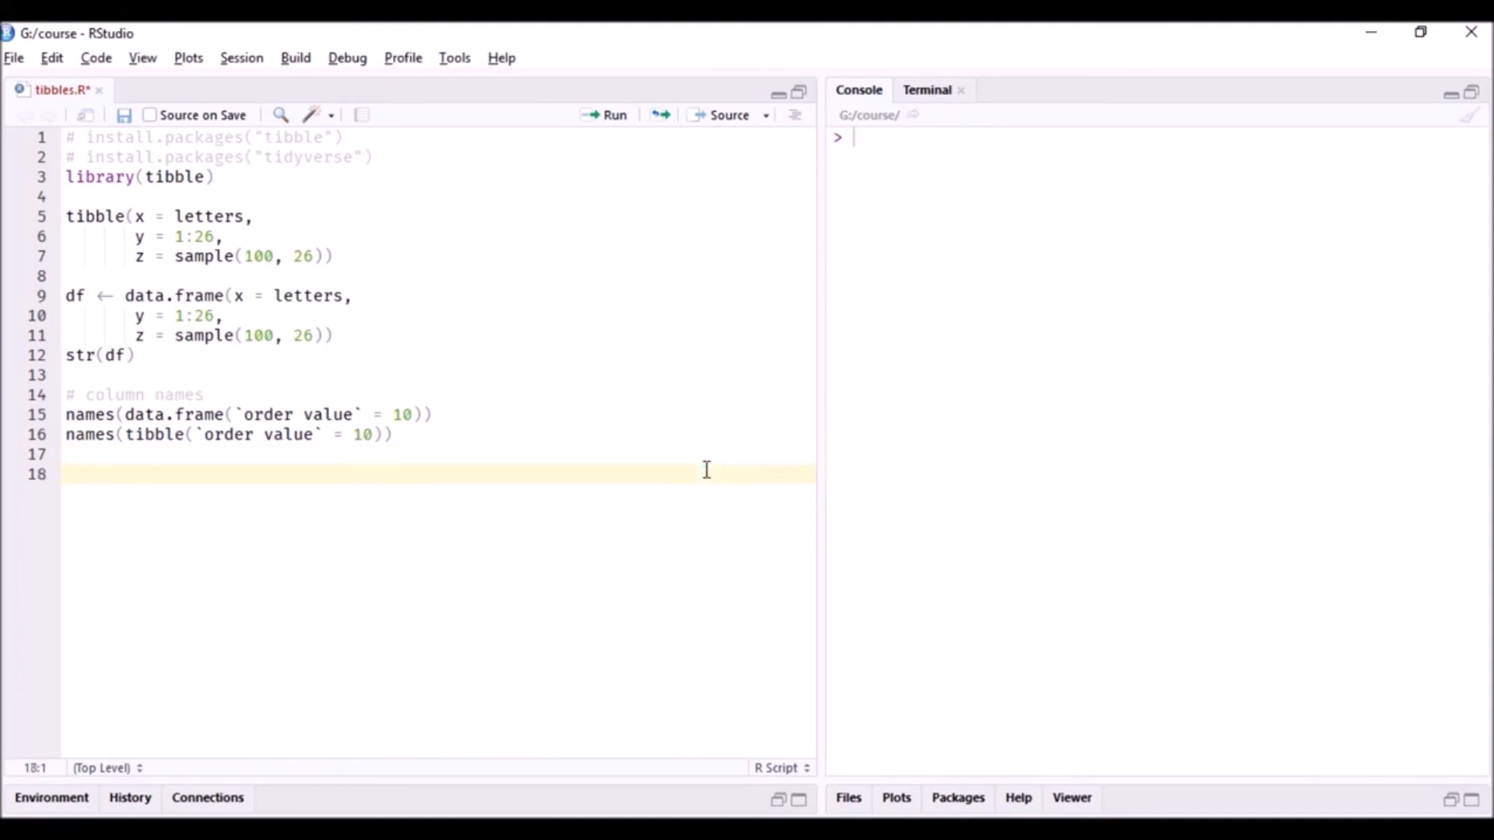